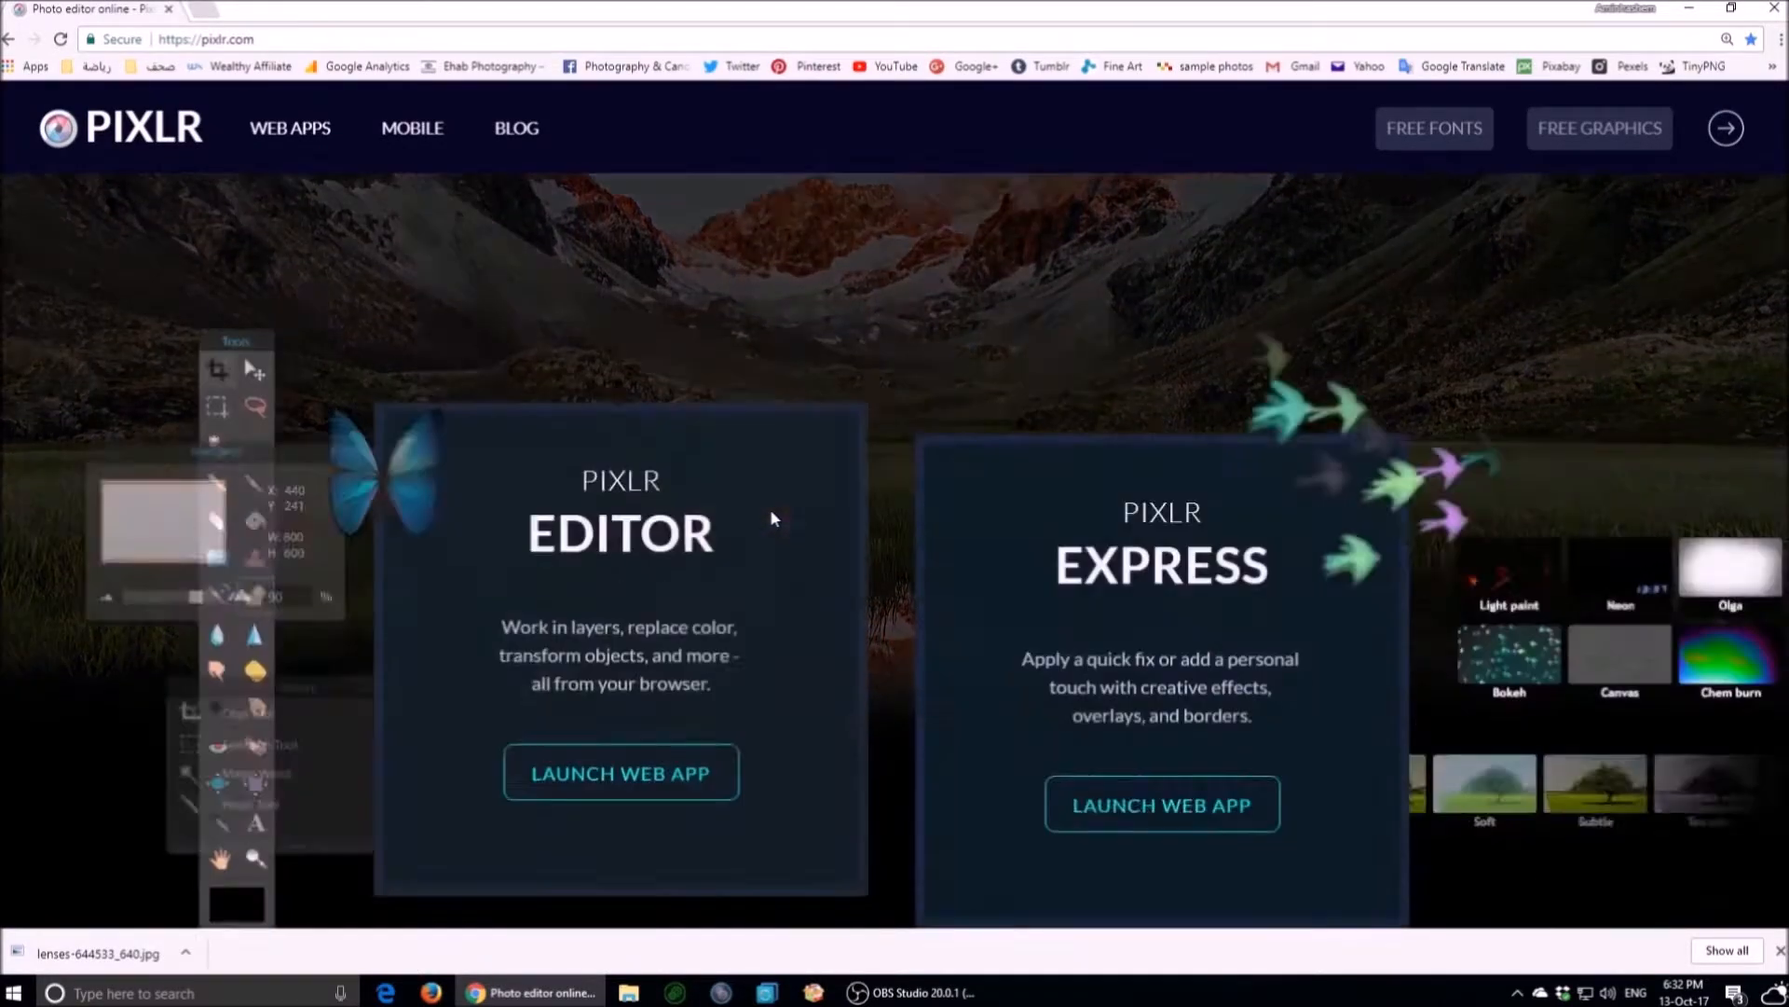
Launch the Pixlr Editor web app from the pixlr.com page.
{"action": "scroll", "scroll_direction": "down", "scroll_amount": 3}
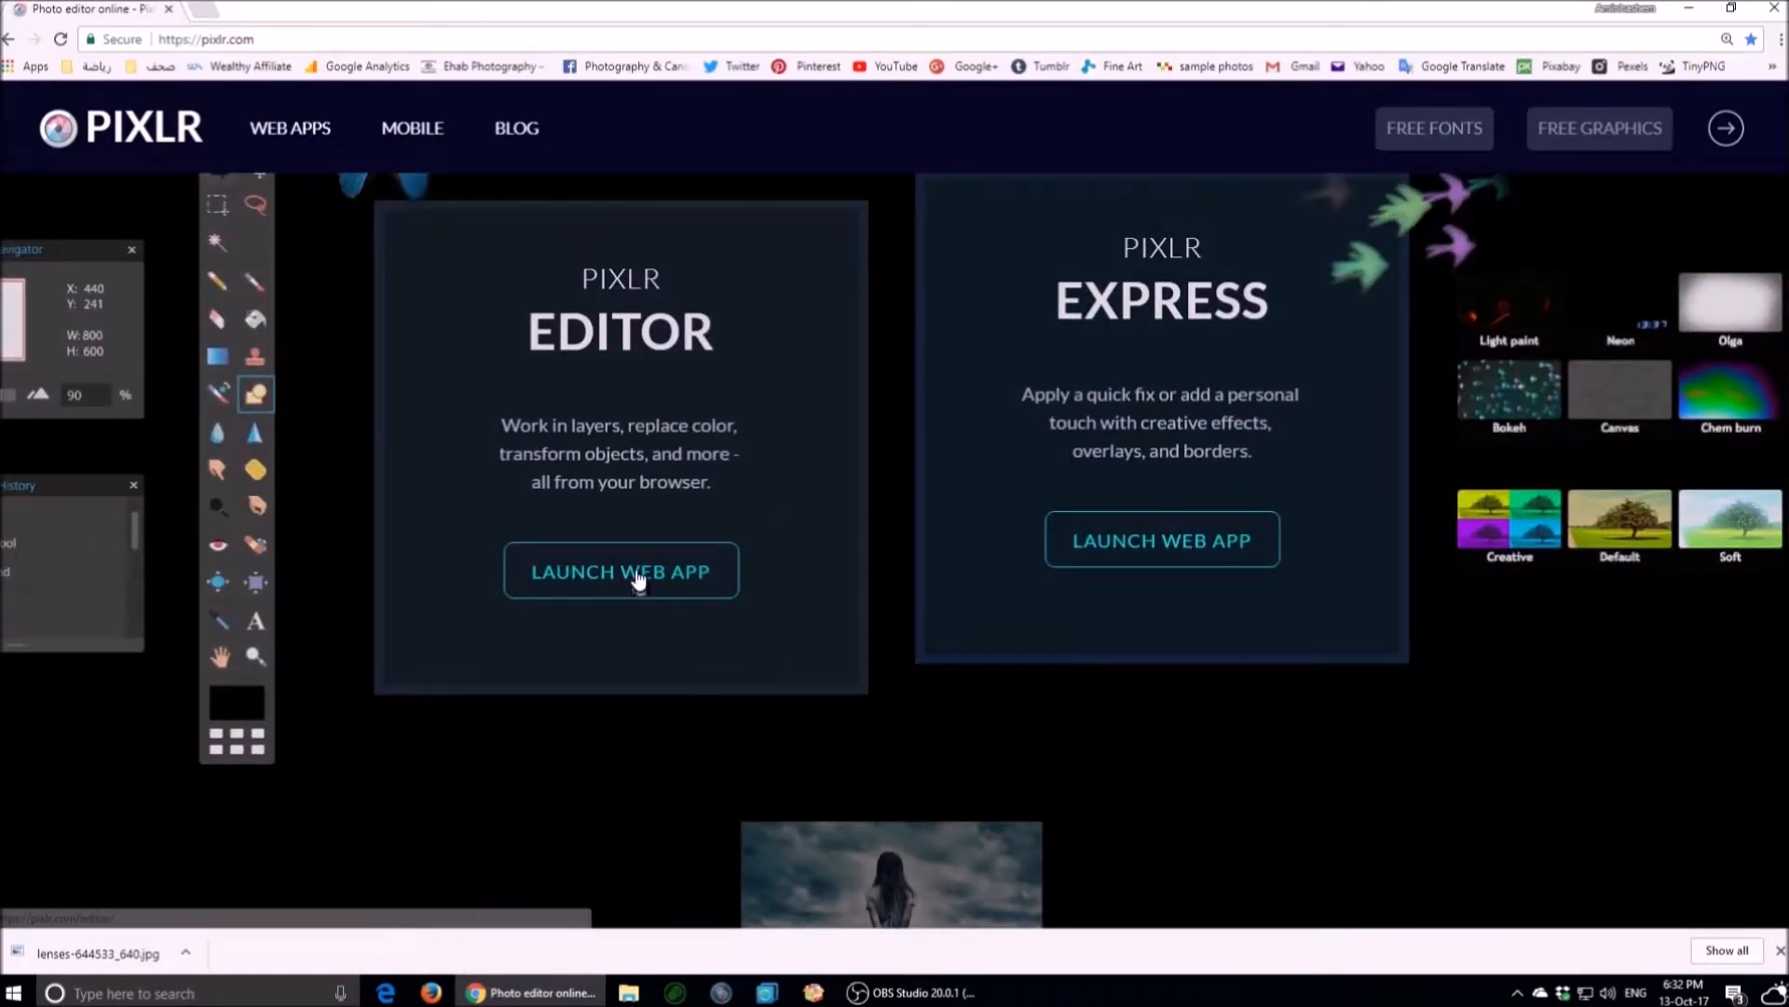
{"action": "left_click", "coordinate": [620, 571]}
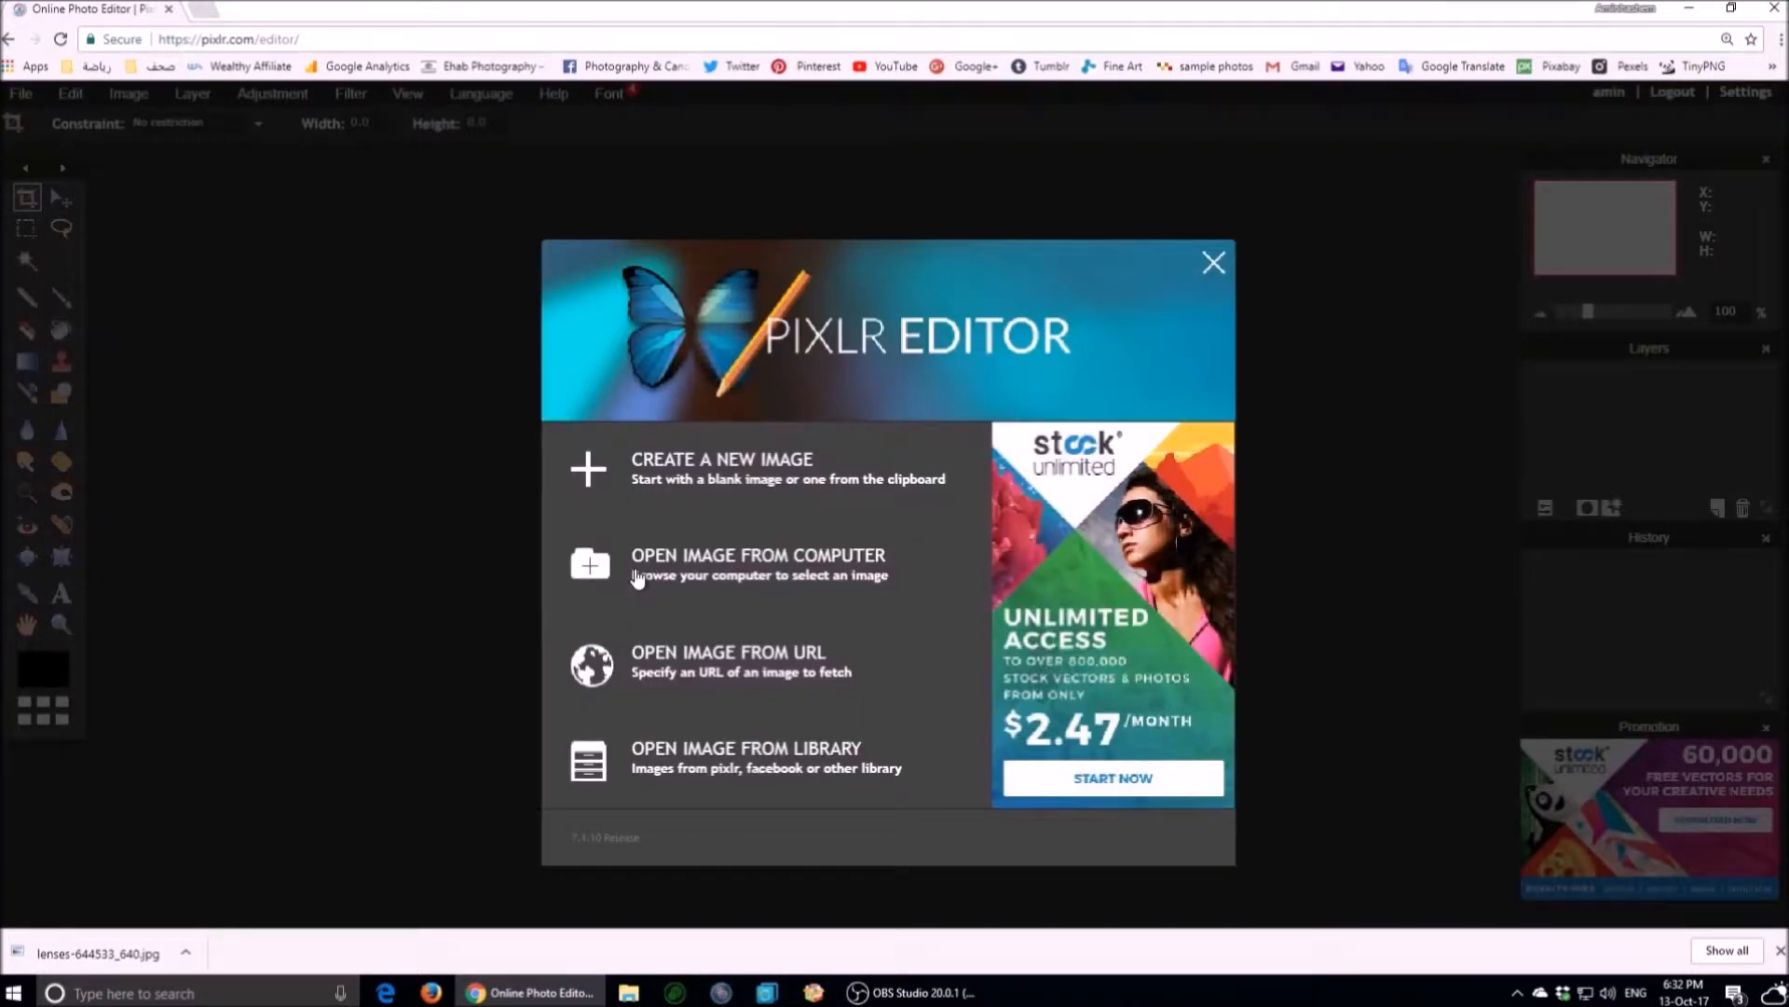
{"action": "mouse_move", "coordinate": [757, 565]}
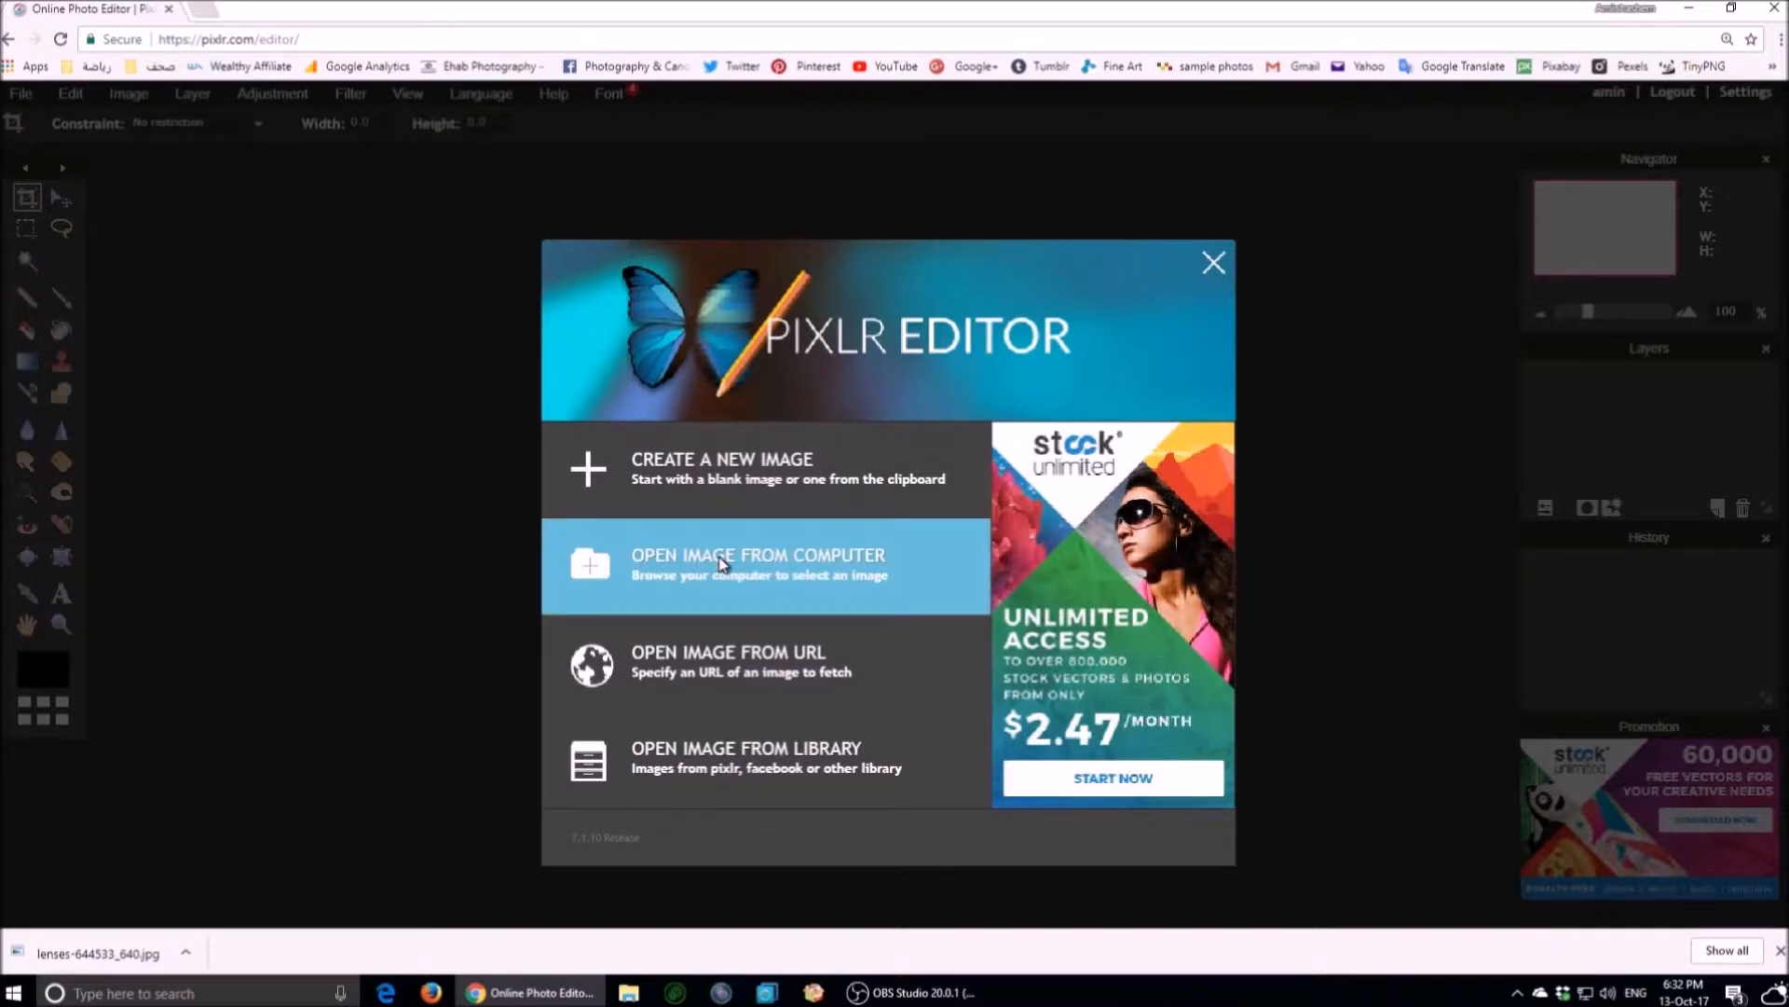
Open the island photo file '3' from the Desktop.
{"action": "left_click", "coordinate": [757, 568]}
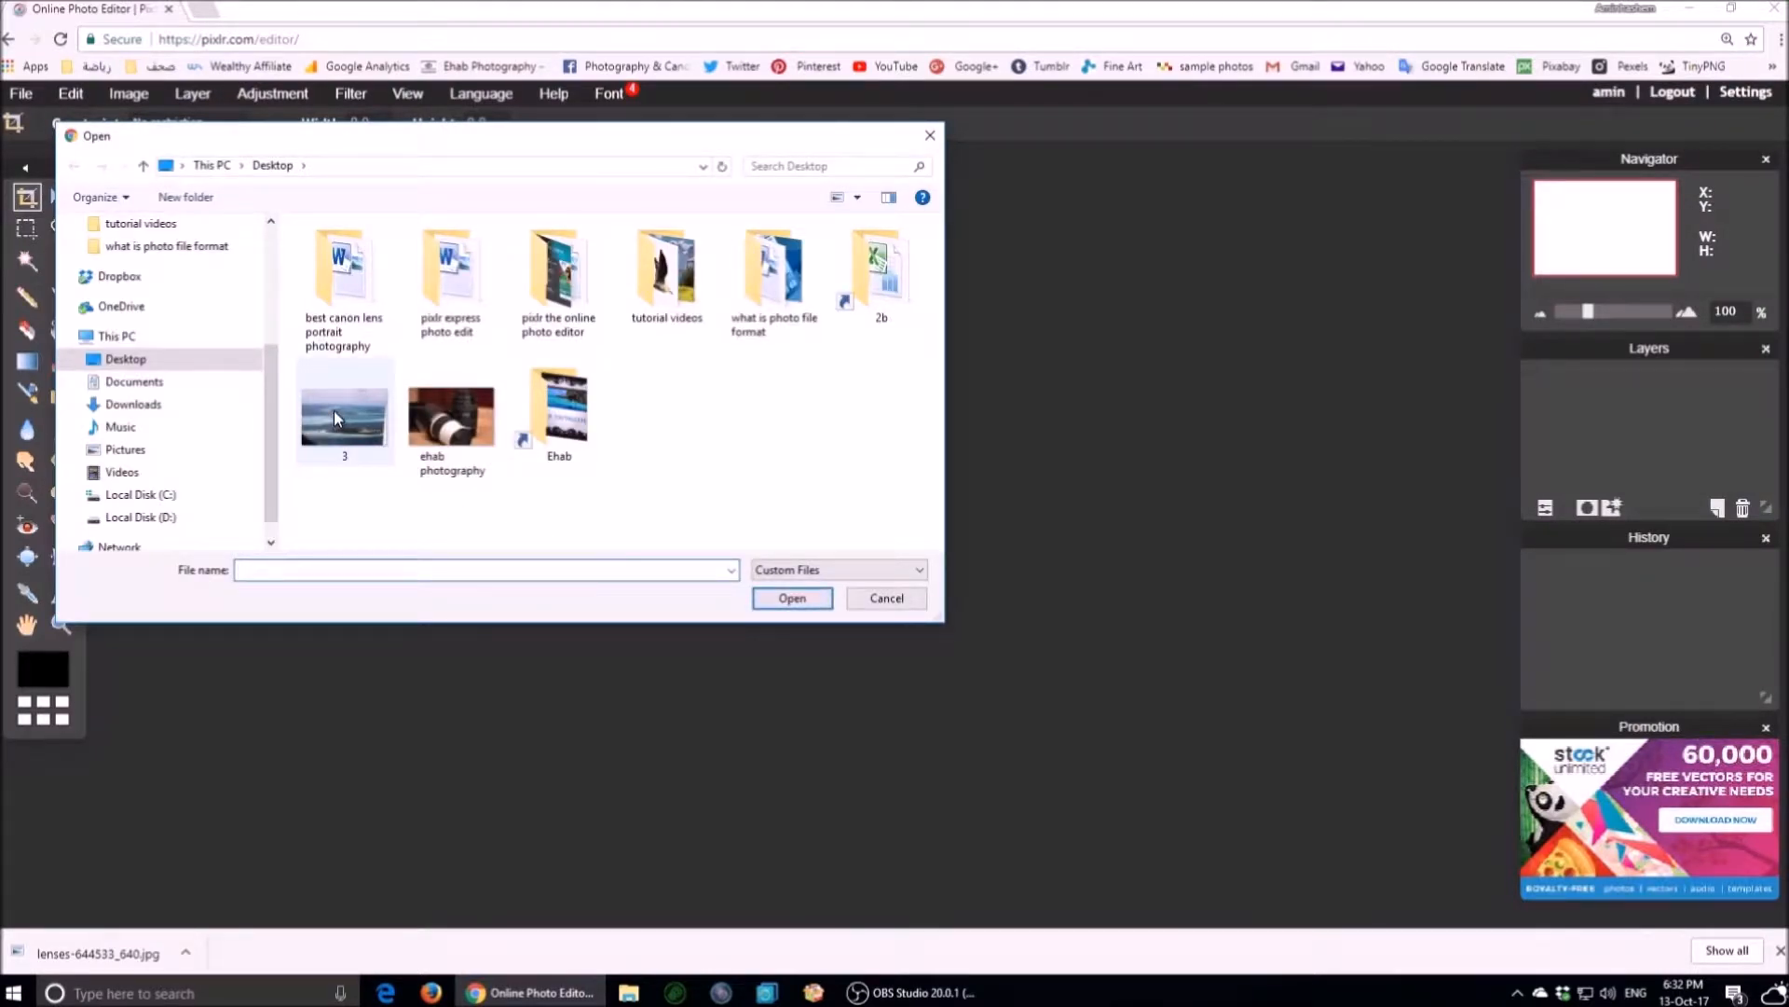
{"action": "left_click", "coordinate": [344, 411]}
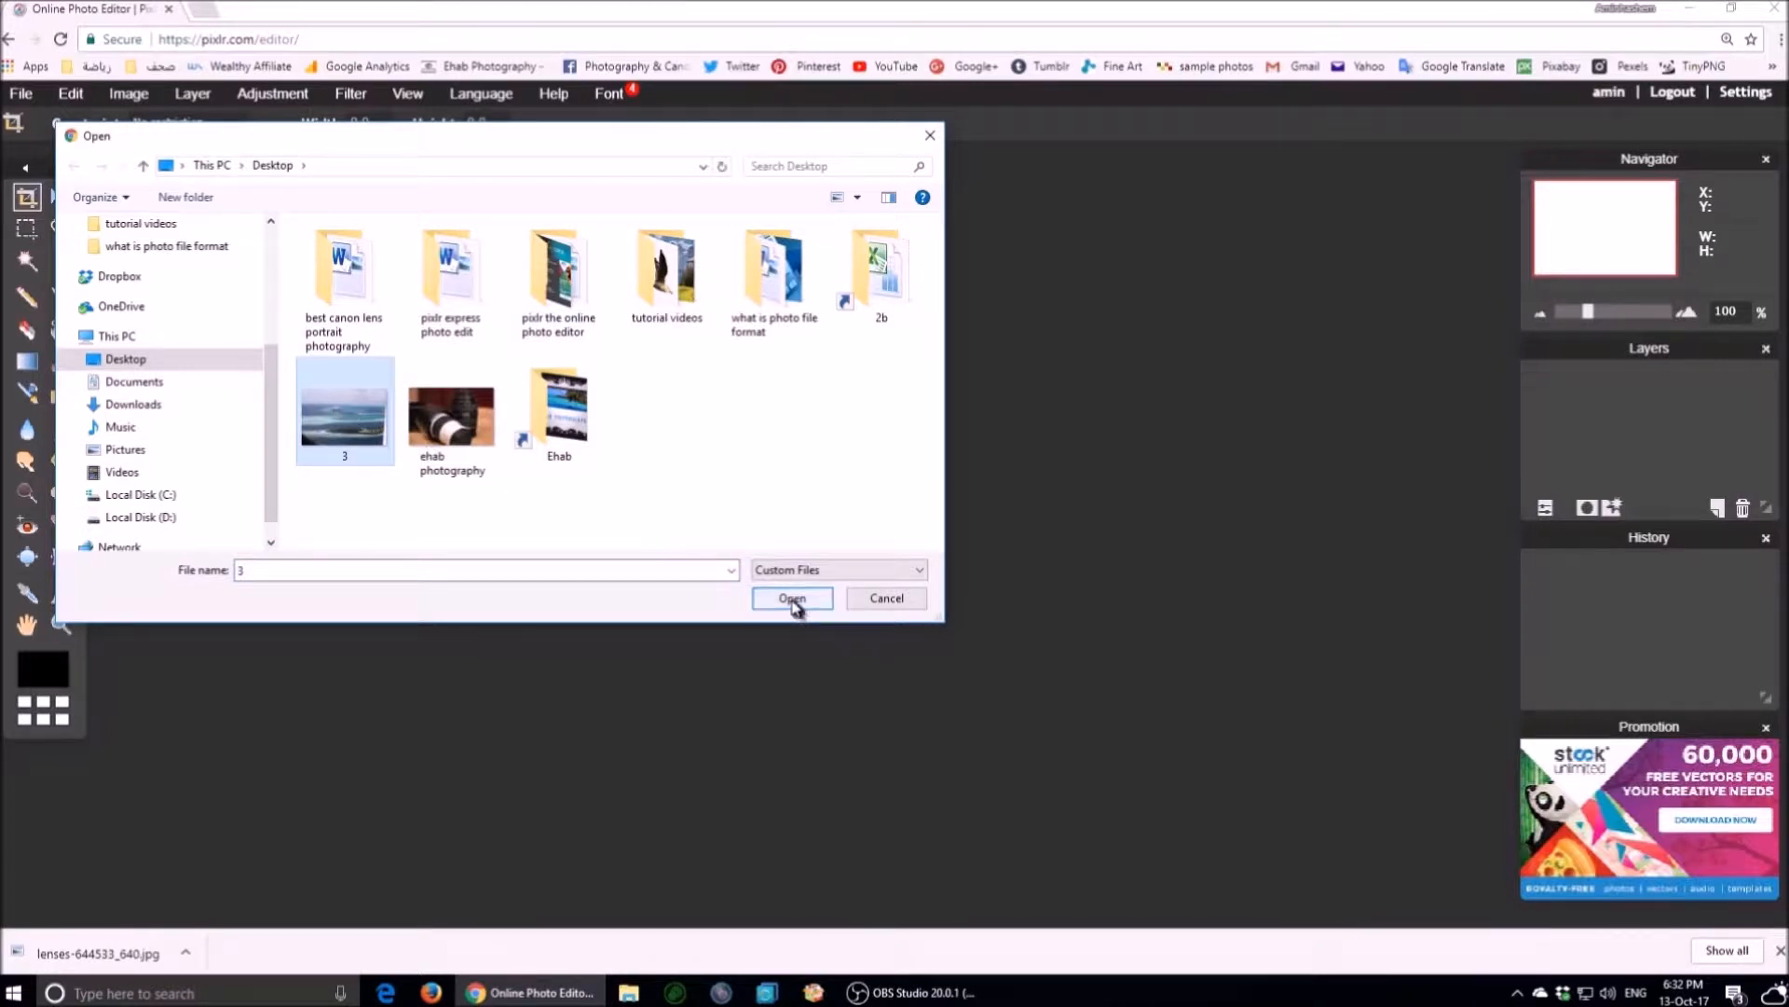
{"action": "left_click", "coordinate": [792, 599]}
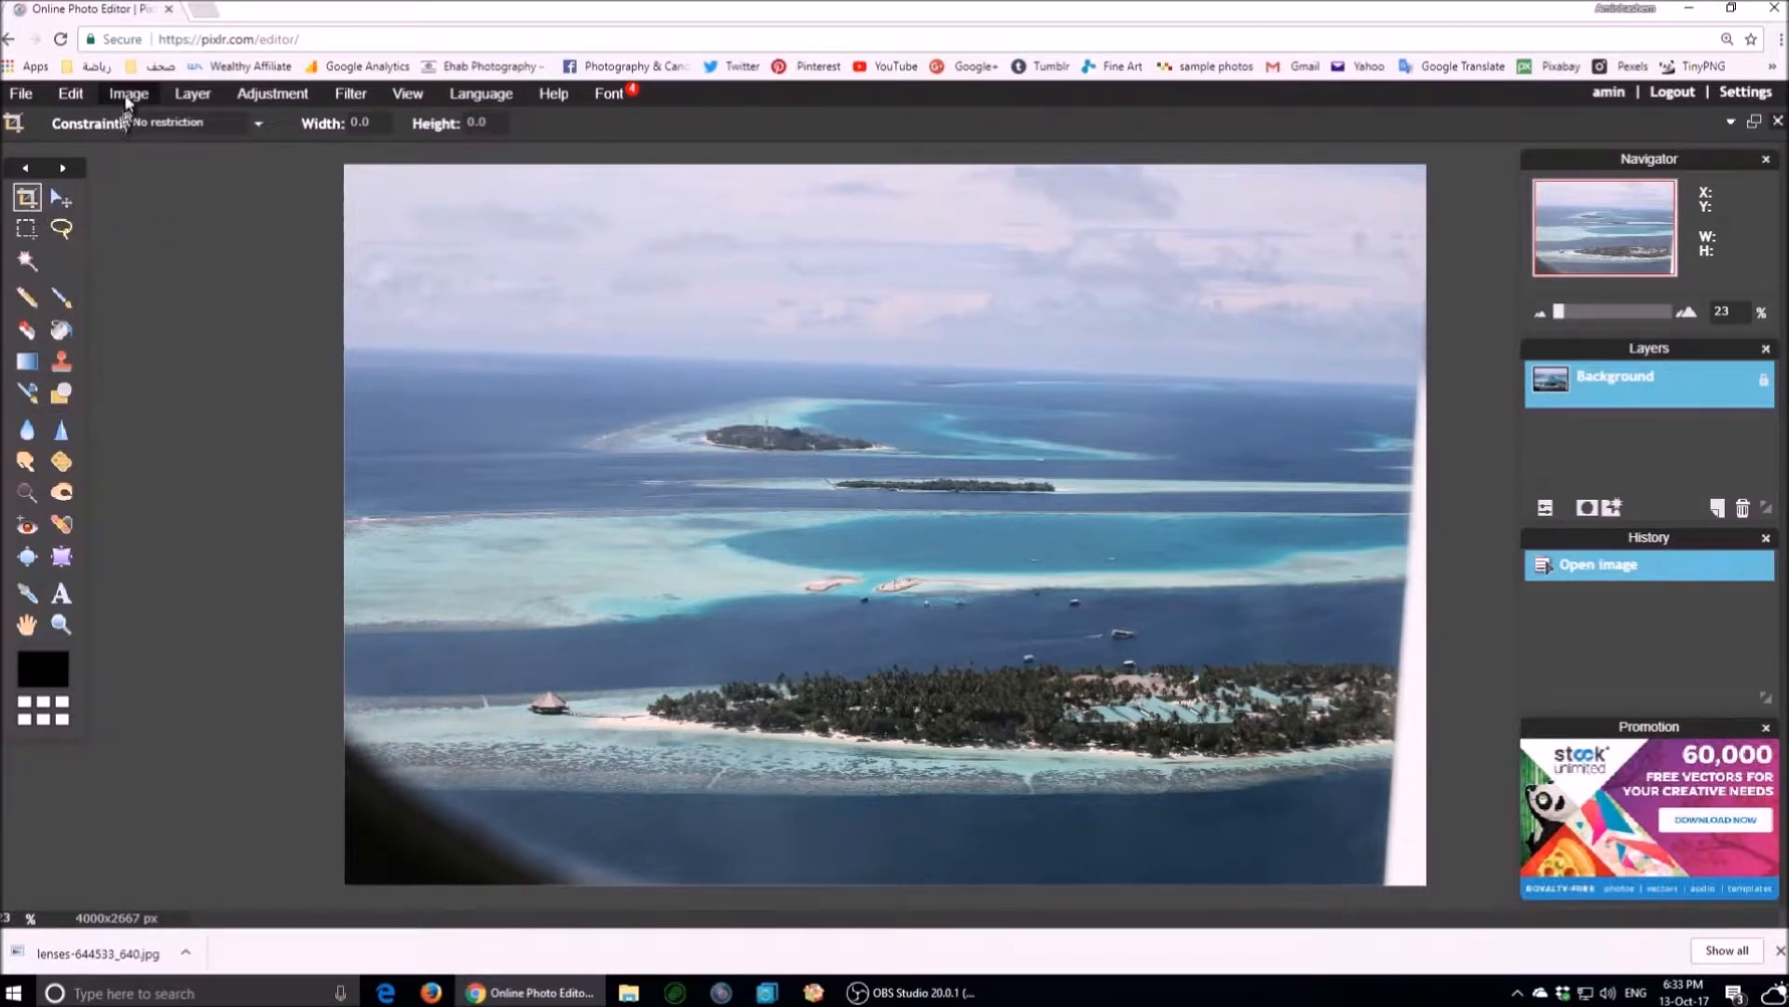
Draw a roughly 3590x2312 px crop box excluding the dark lower-left corner and bright right edge.
{"action": "left_click", "coordinate": [127, 93]}
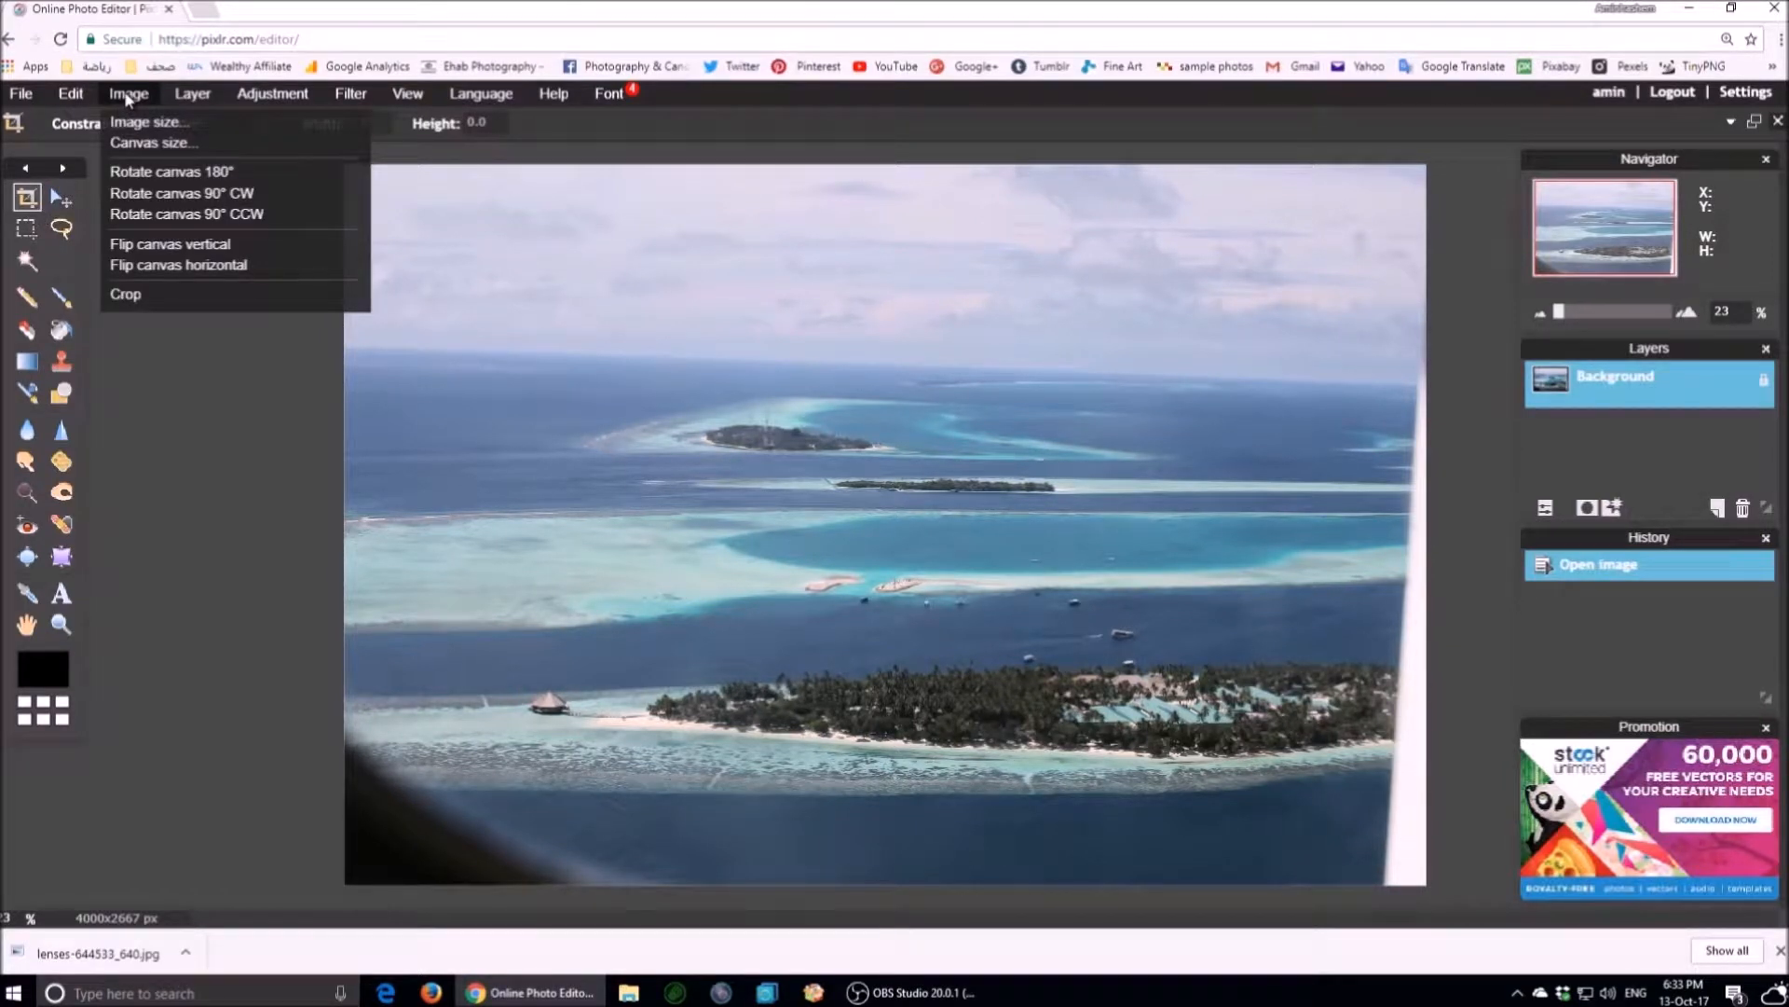
{"action": "mouse_move", "coordinate": [125, 295]}
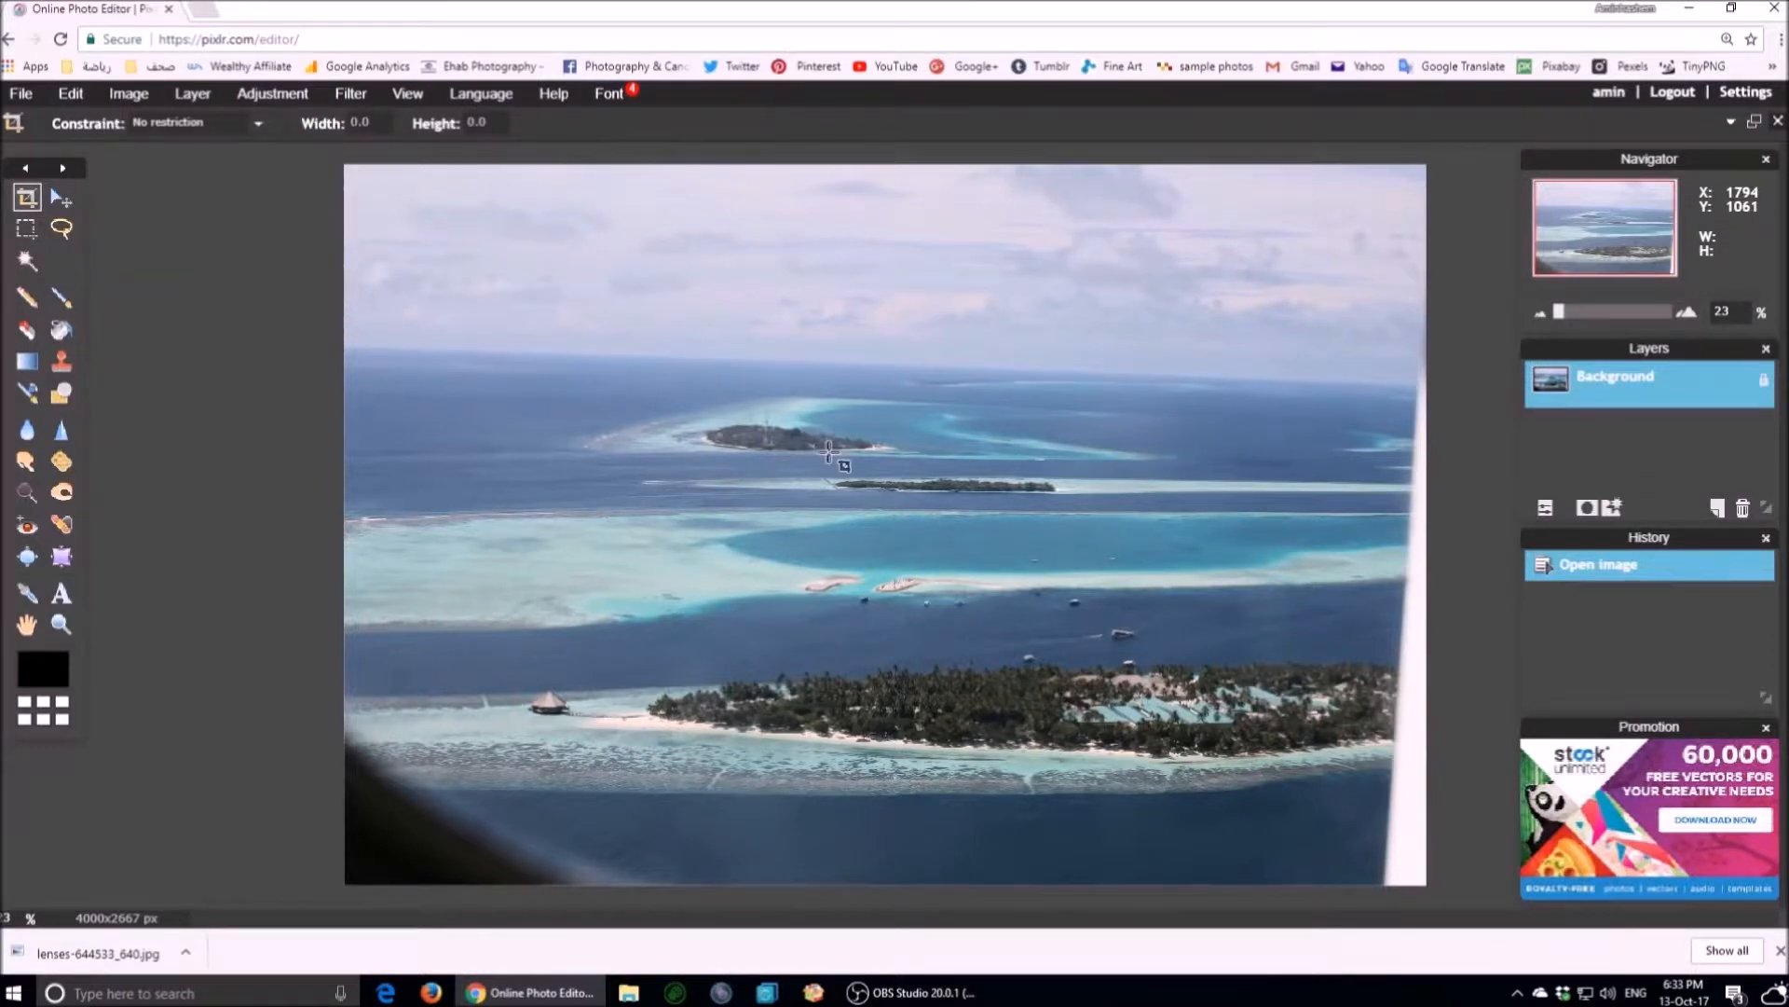
{"action": "mouse_move", "coordinate": [1403, 192]}
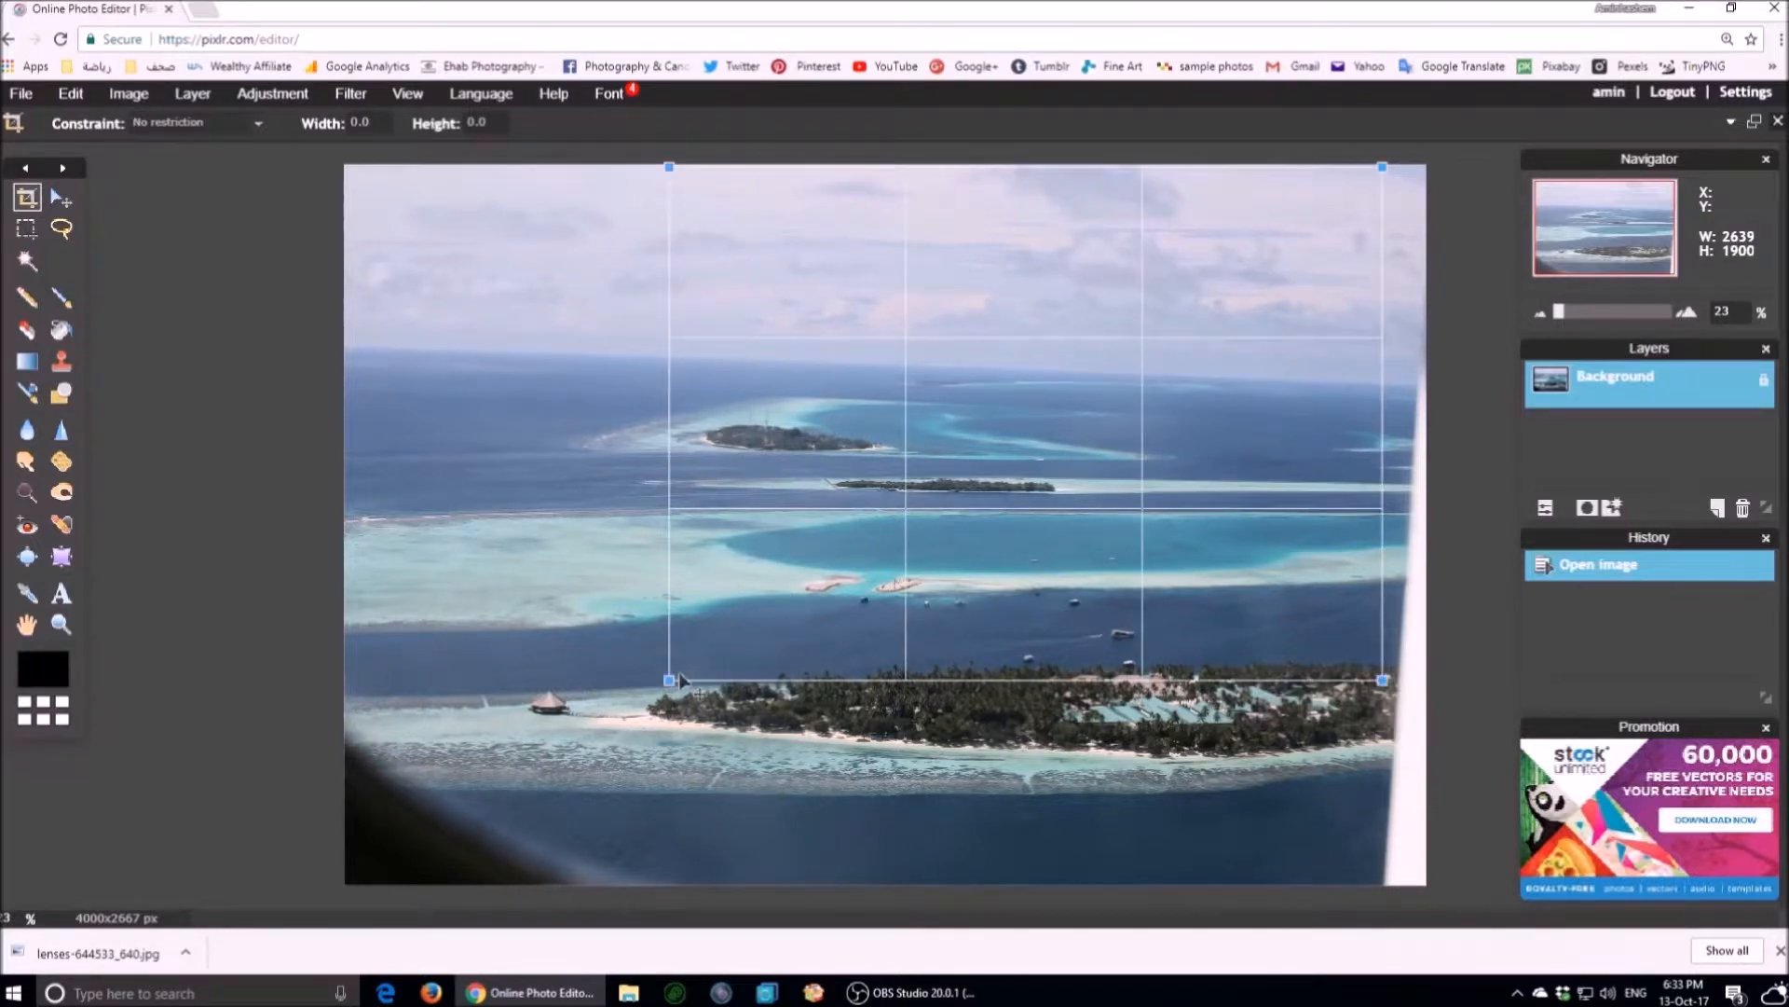
{"action": "left_click_drag", "start_coordinate": [667, 680], "coordinate": [579, 725]}
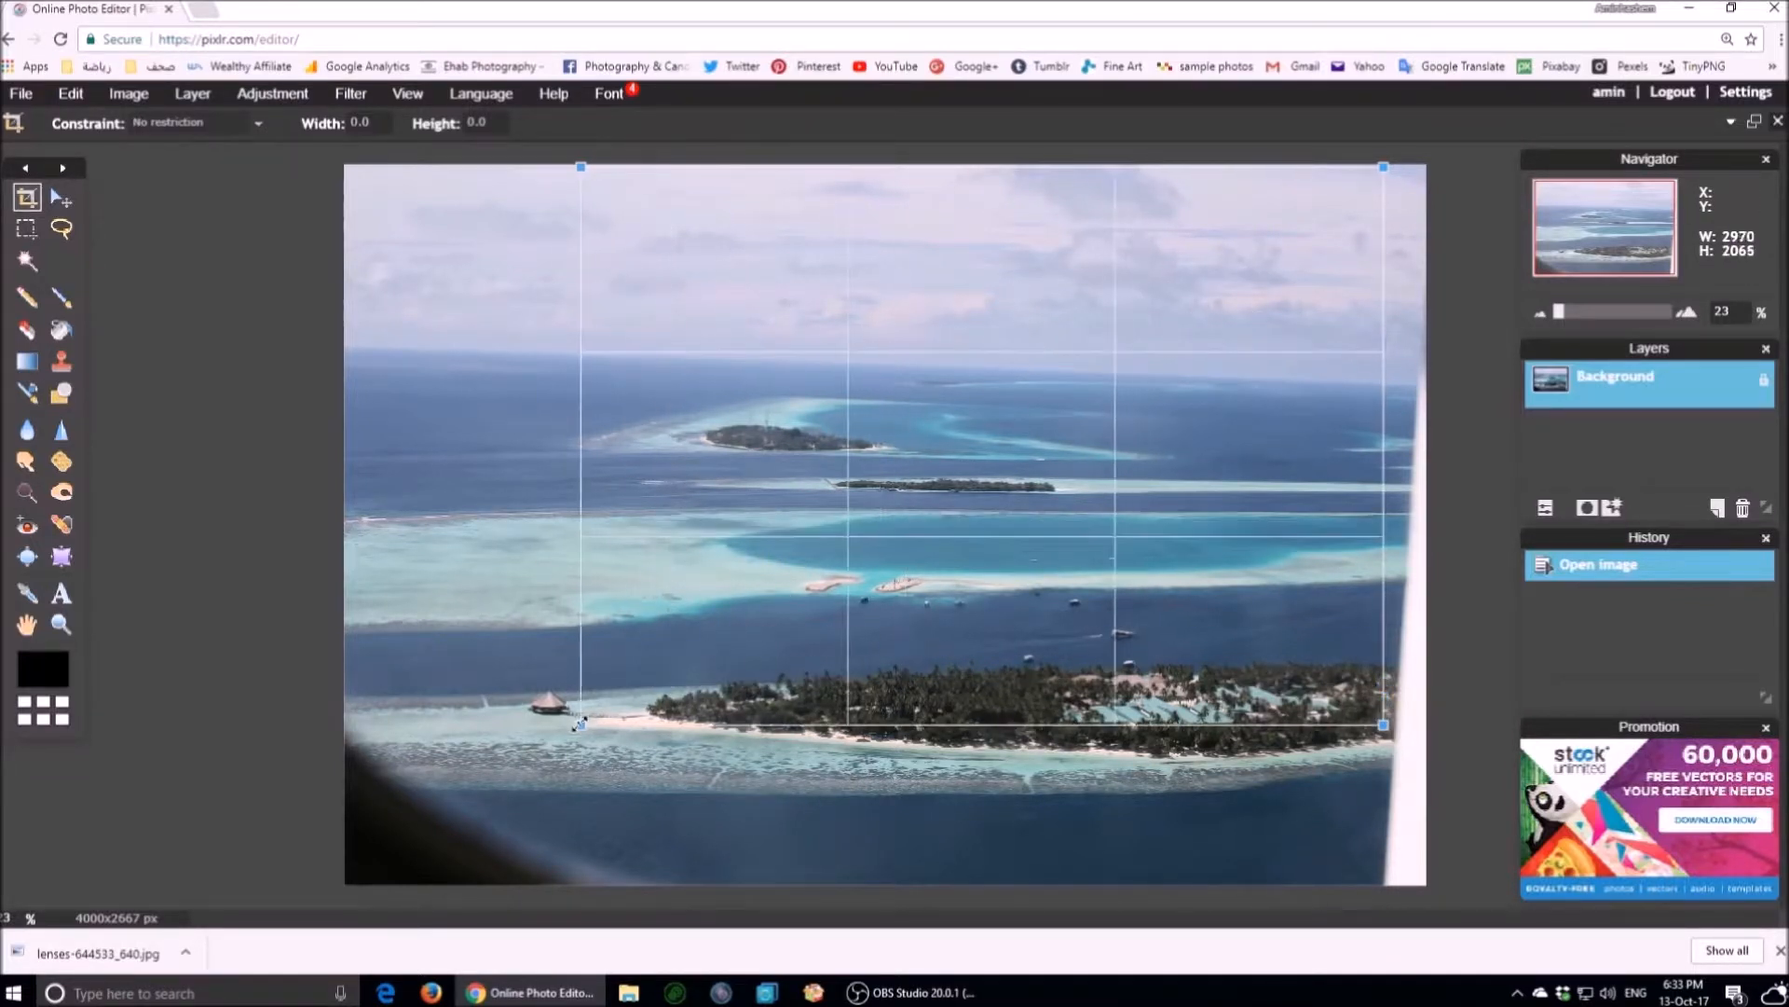
{"action": "left_click_drag", "start_coordinate": [580, 726], "coordinate": [417, 817]}
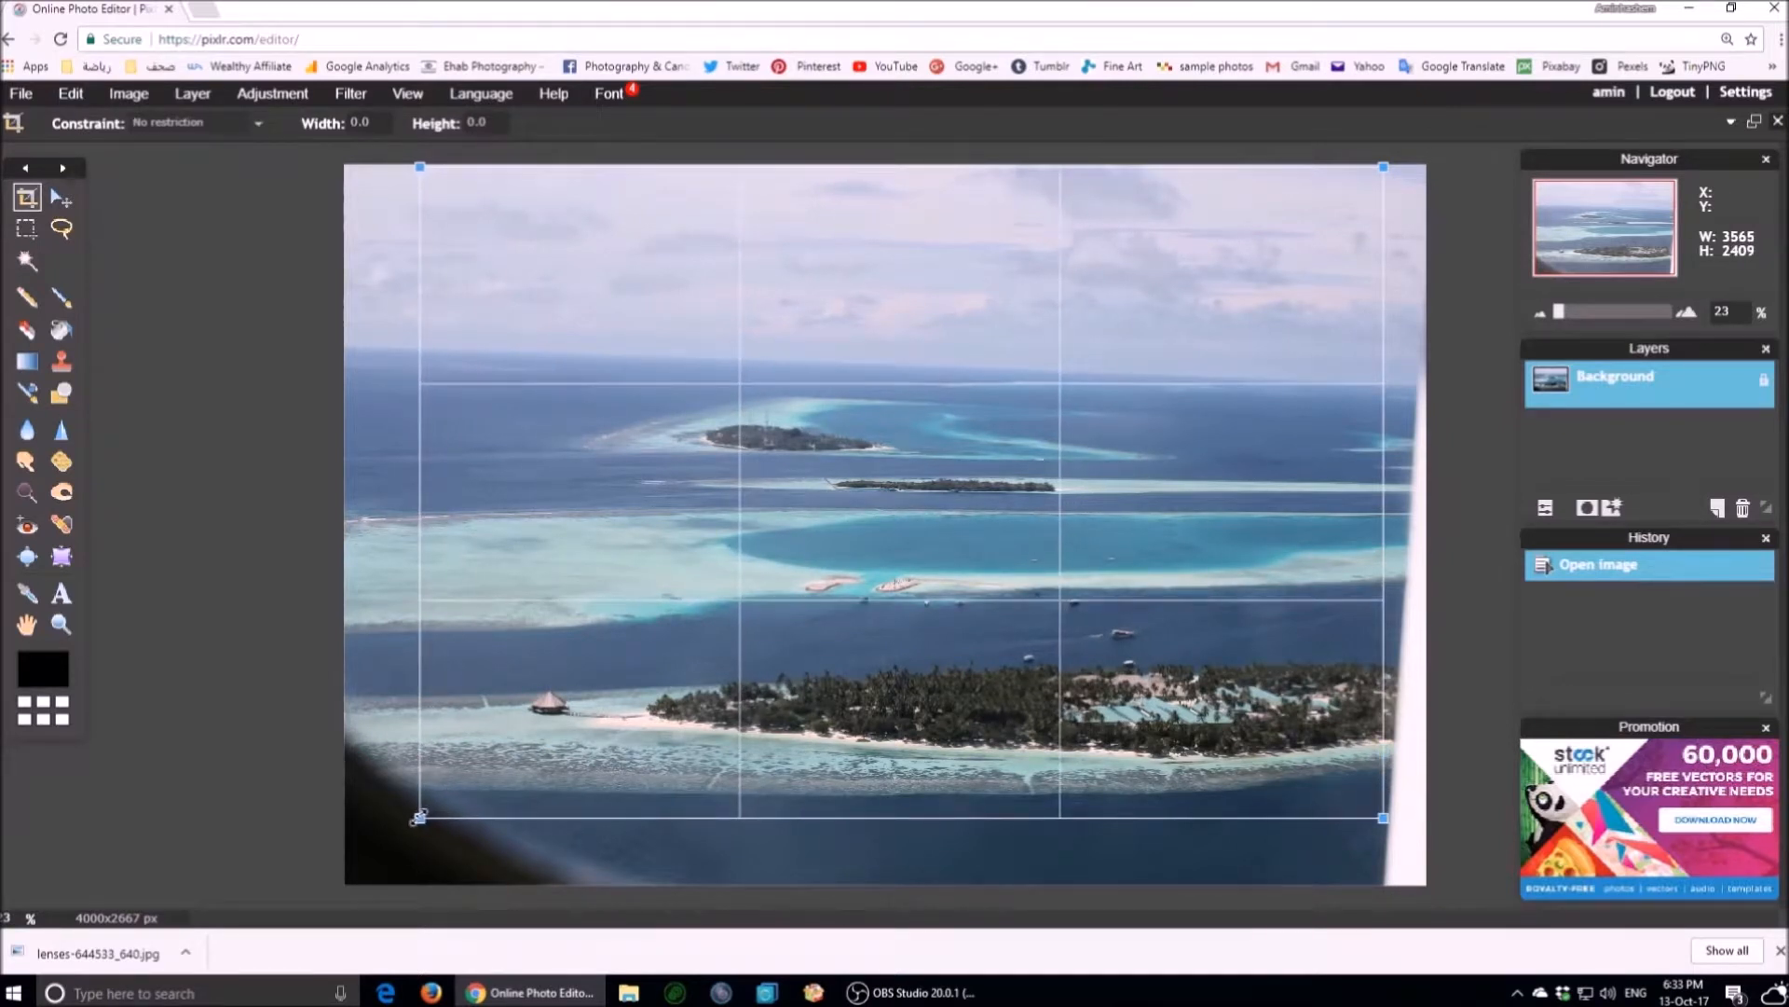
{"action": "left_click_drag", "start_coordinate": [418, 818], "coordinate": [425, 807]}
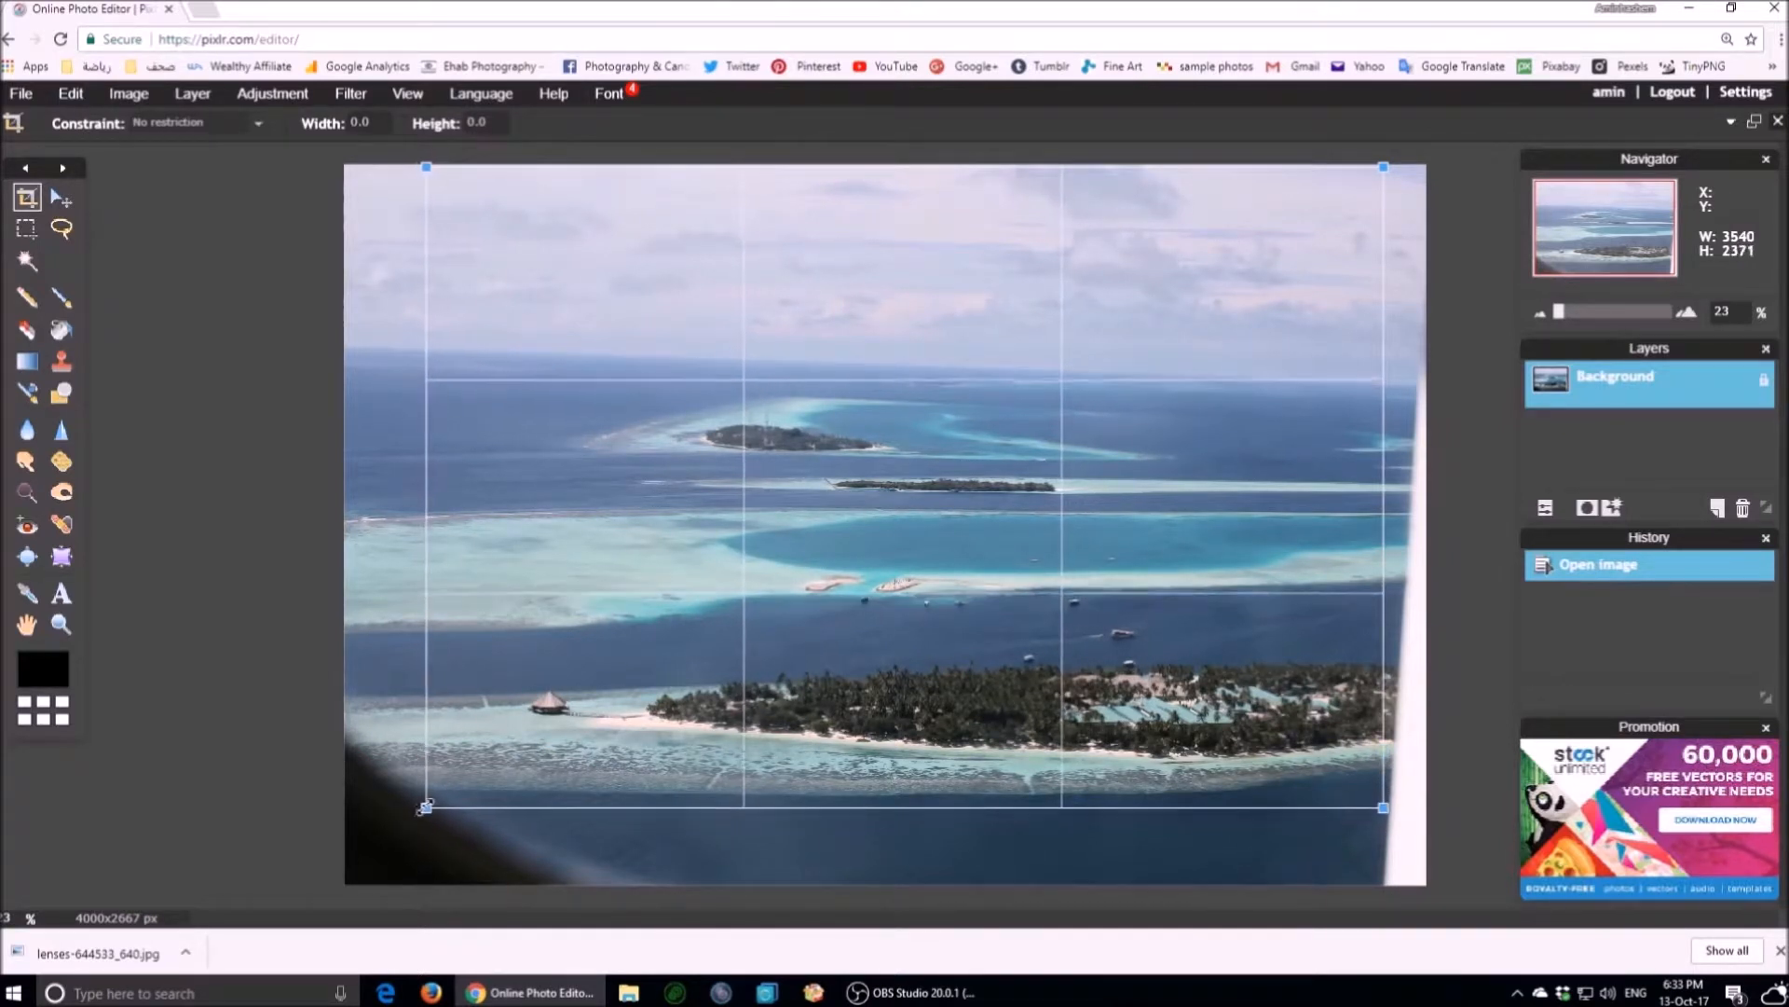
{"action": "left_click_drag", "start_coordinate": [425, 807], "coordinate": [411, 789]}
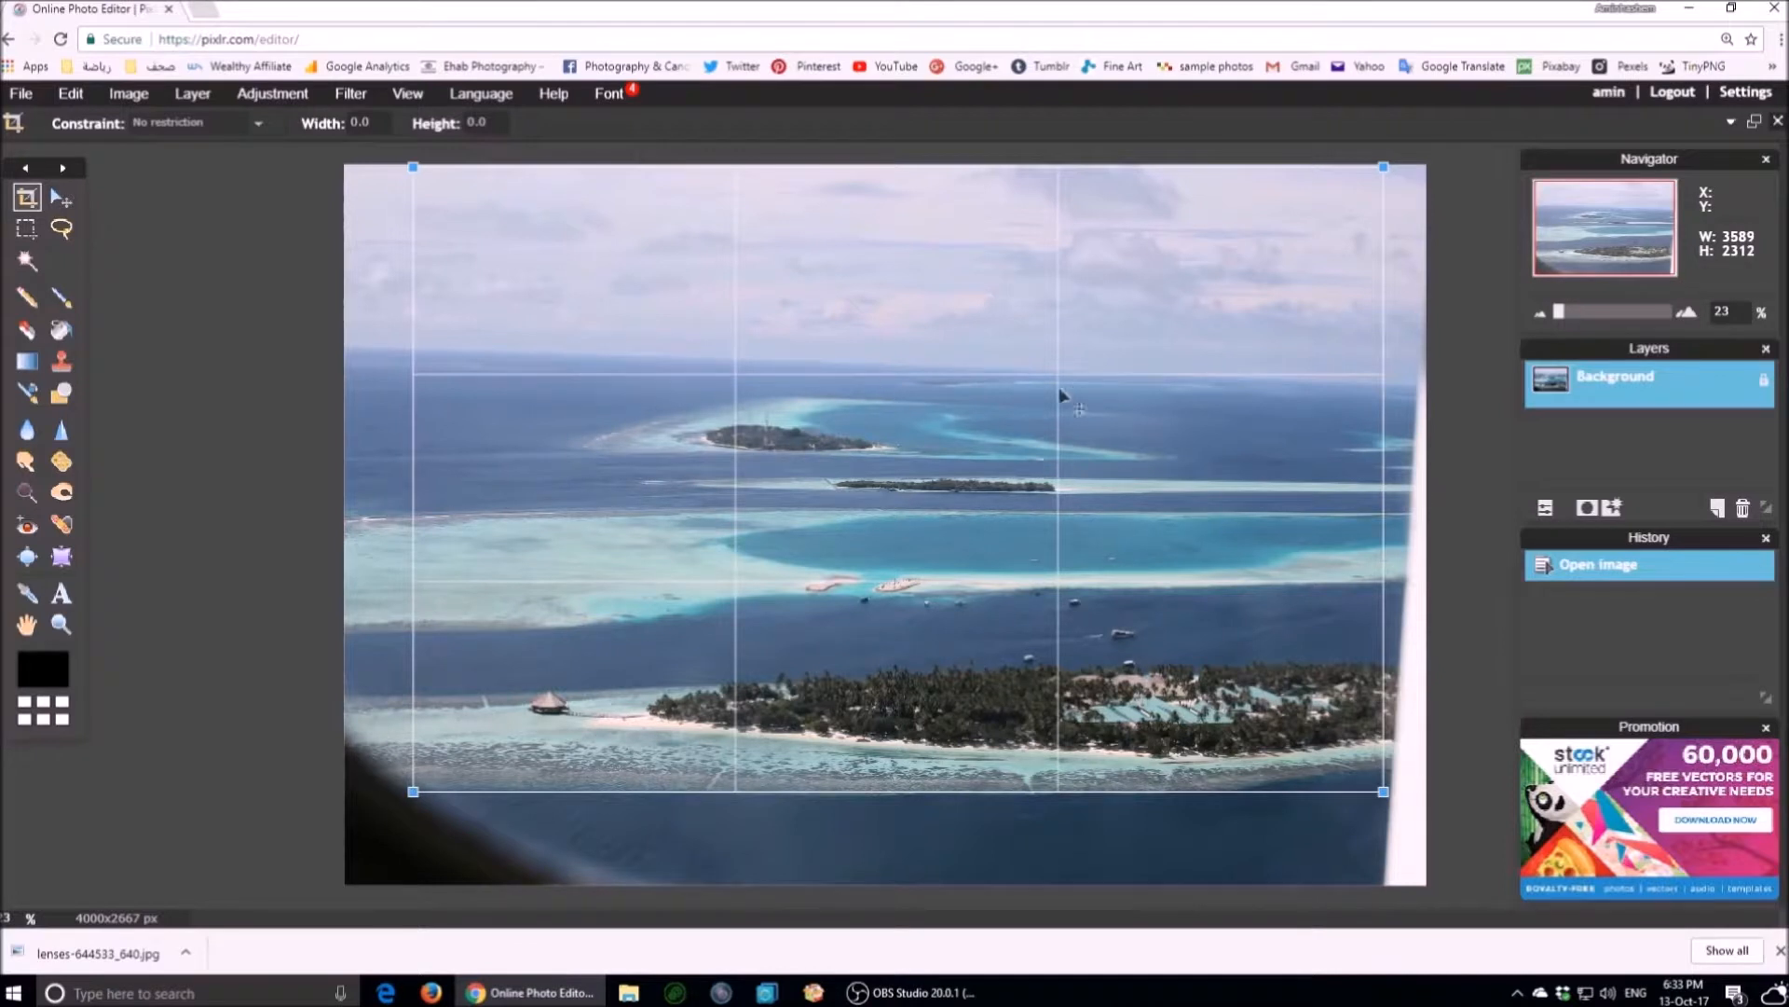
{"action": "mouse_move", "coordinate": [959, 696]}
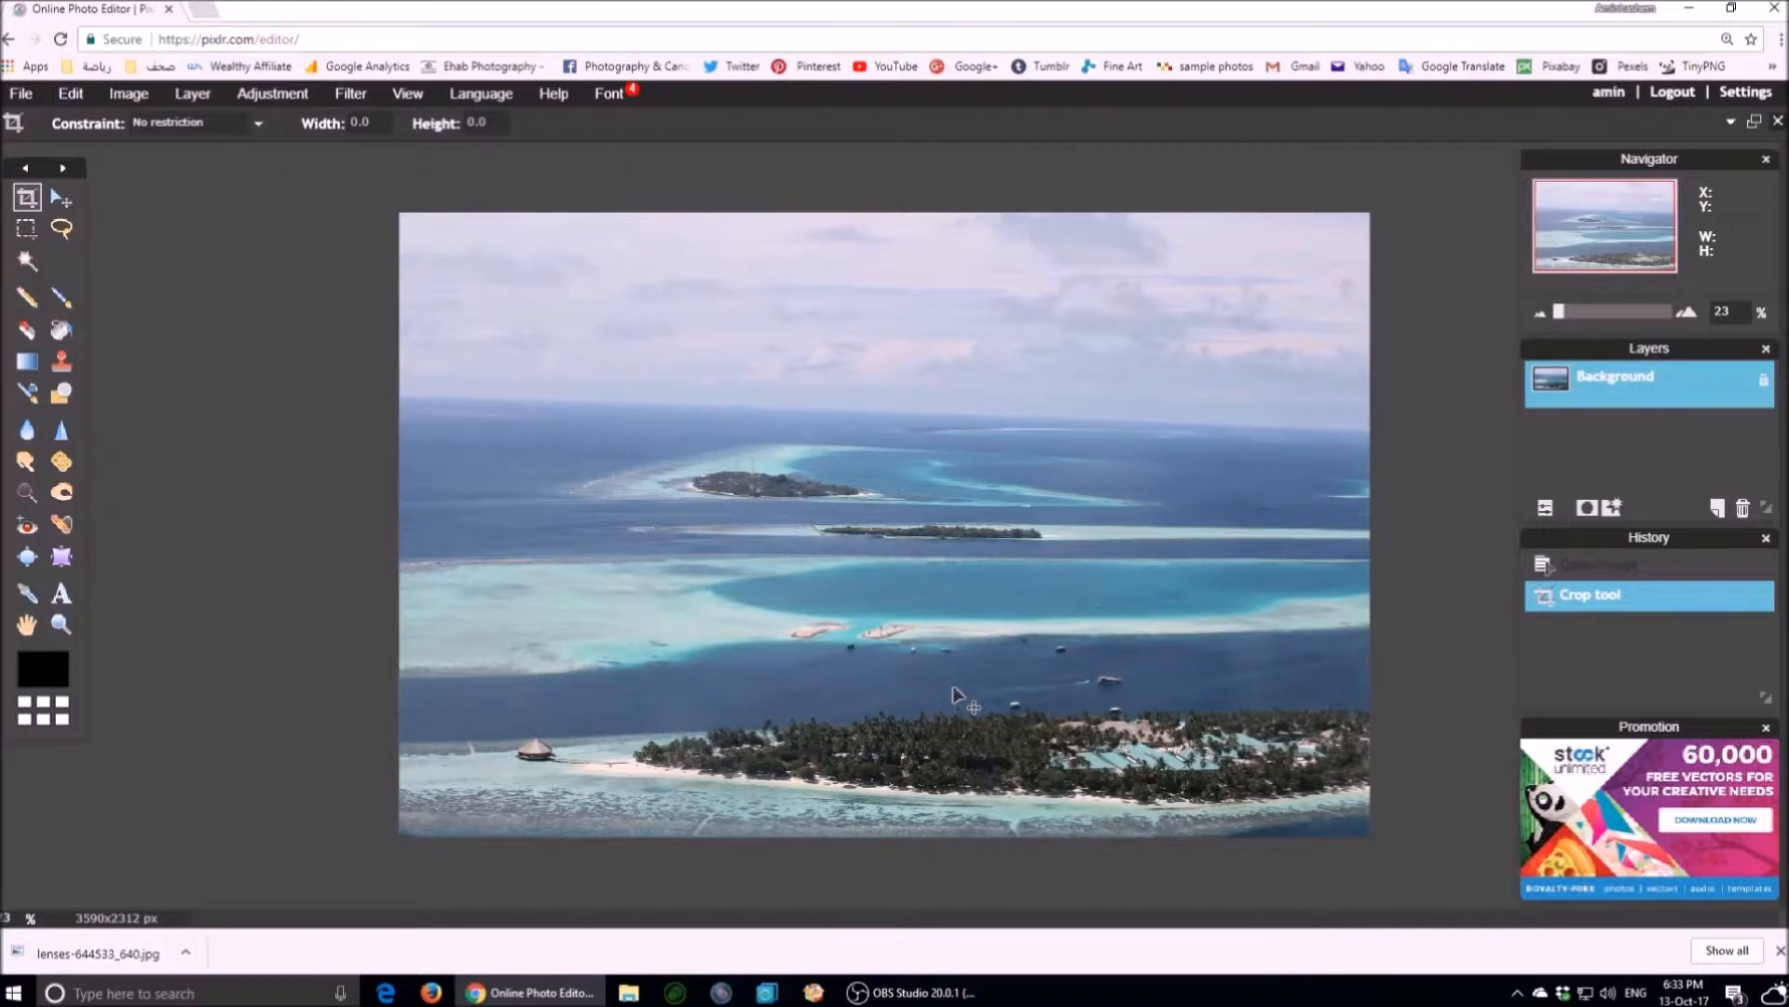
{"action": "mouse_move", "coordinate": [590, 463]}
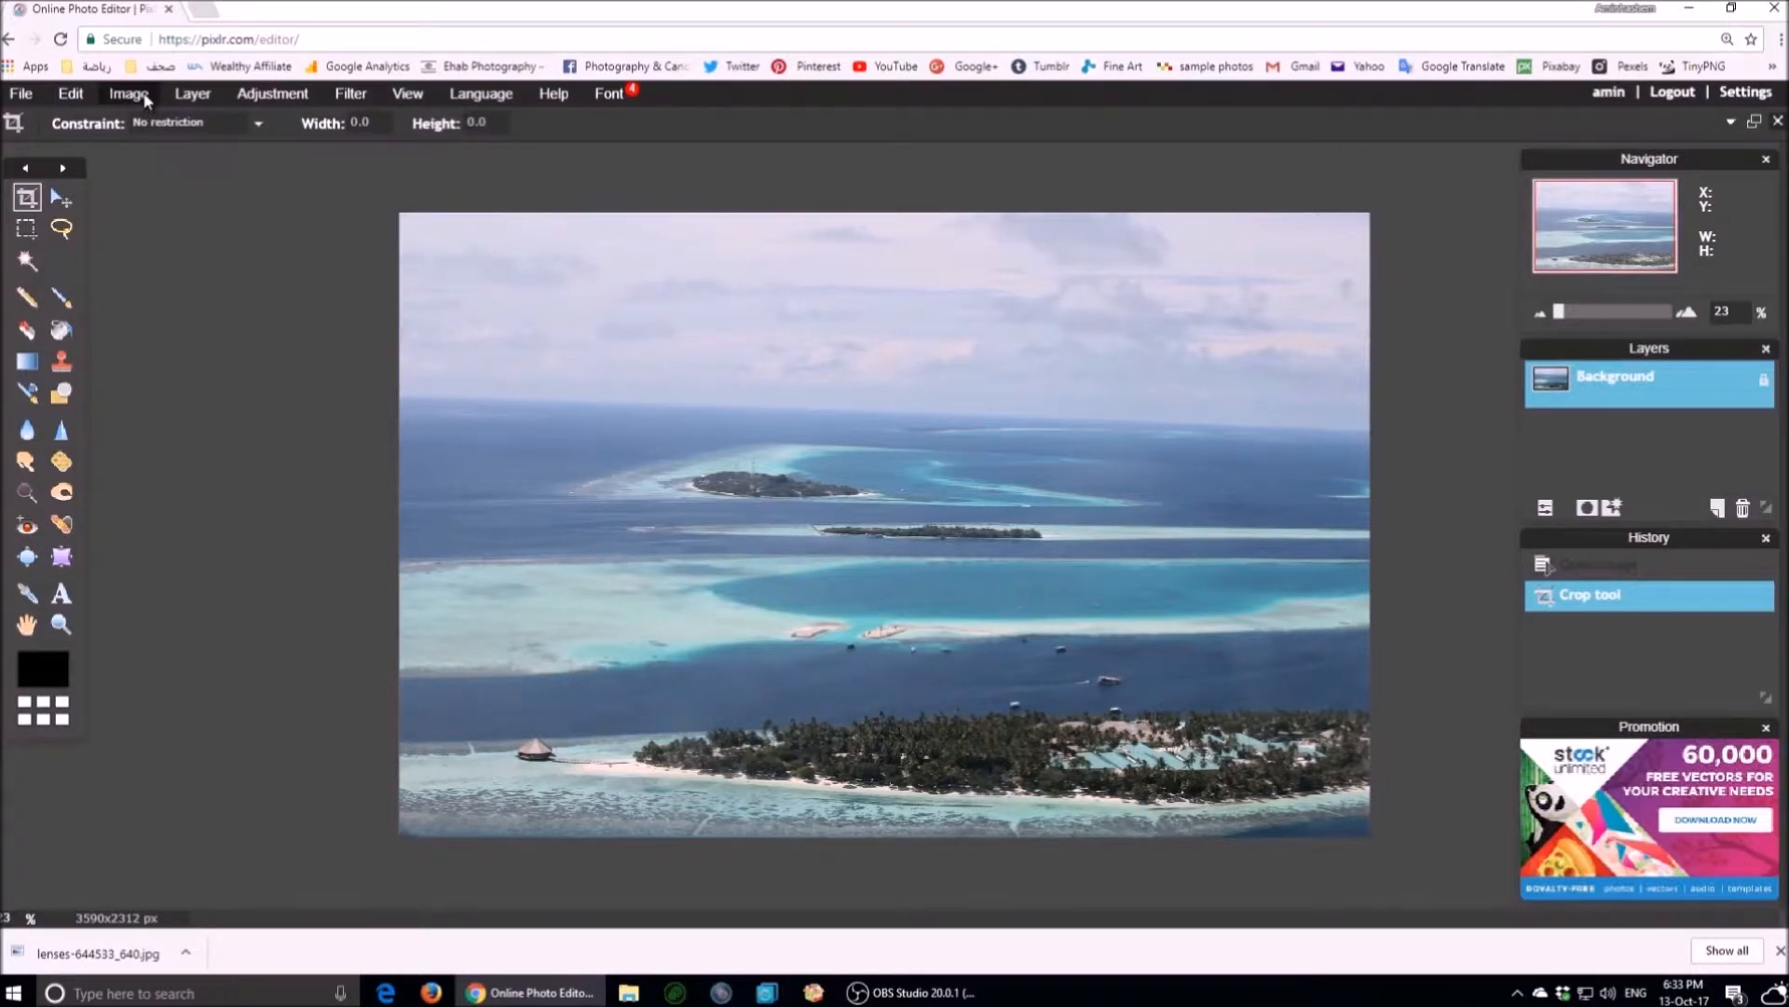
Apply the crop and start Edit > Free transform on the photo.
{"action": "left_click", "coordinate": [128, 93]}
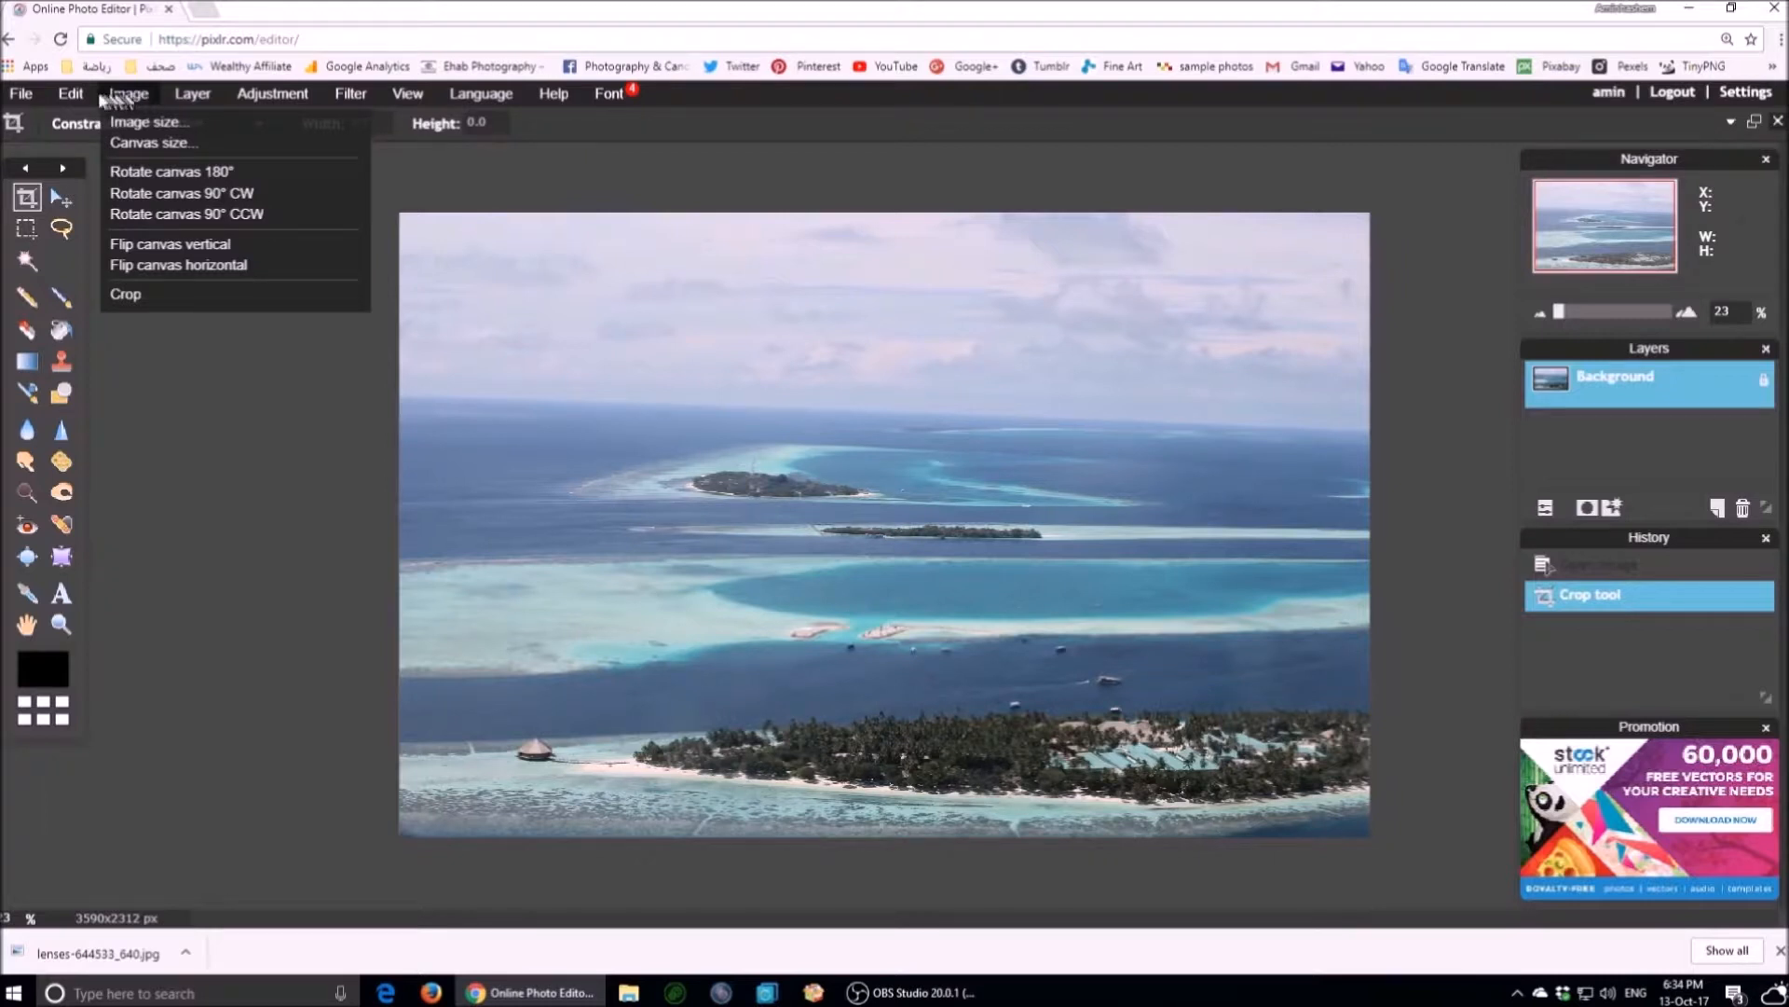
{"action": "left_click", "coordinate": [70, 93]}
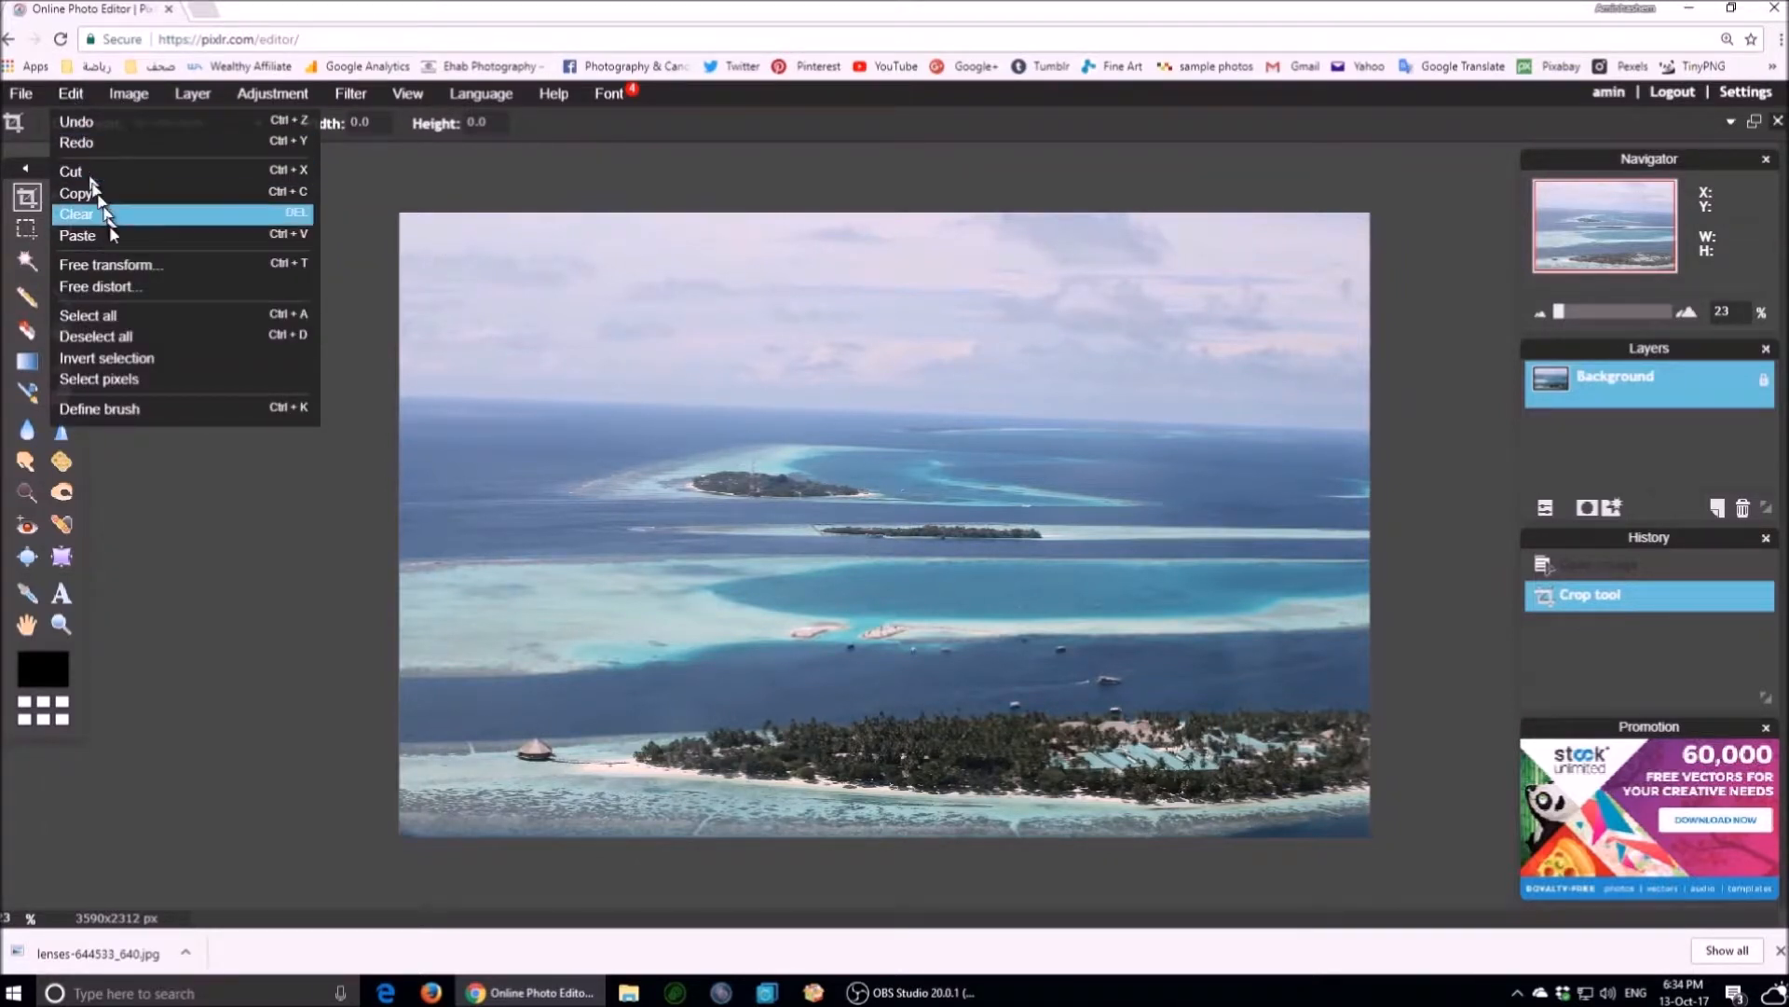
{"action": "mouse_move", "coordinate": [134, 270]}
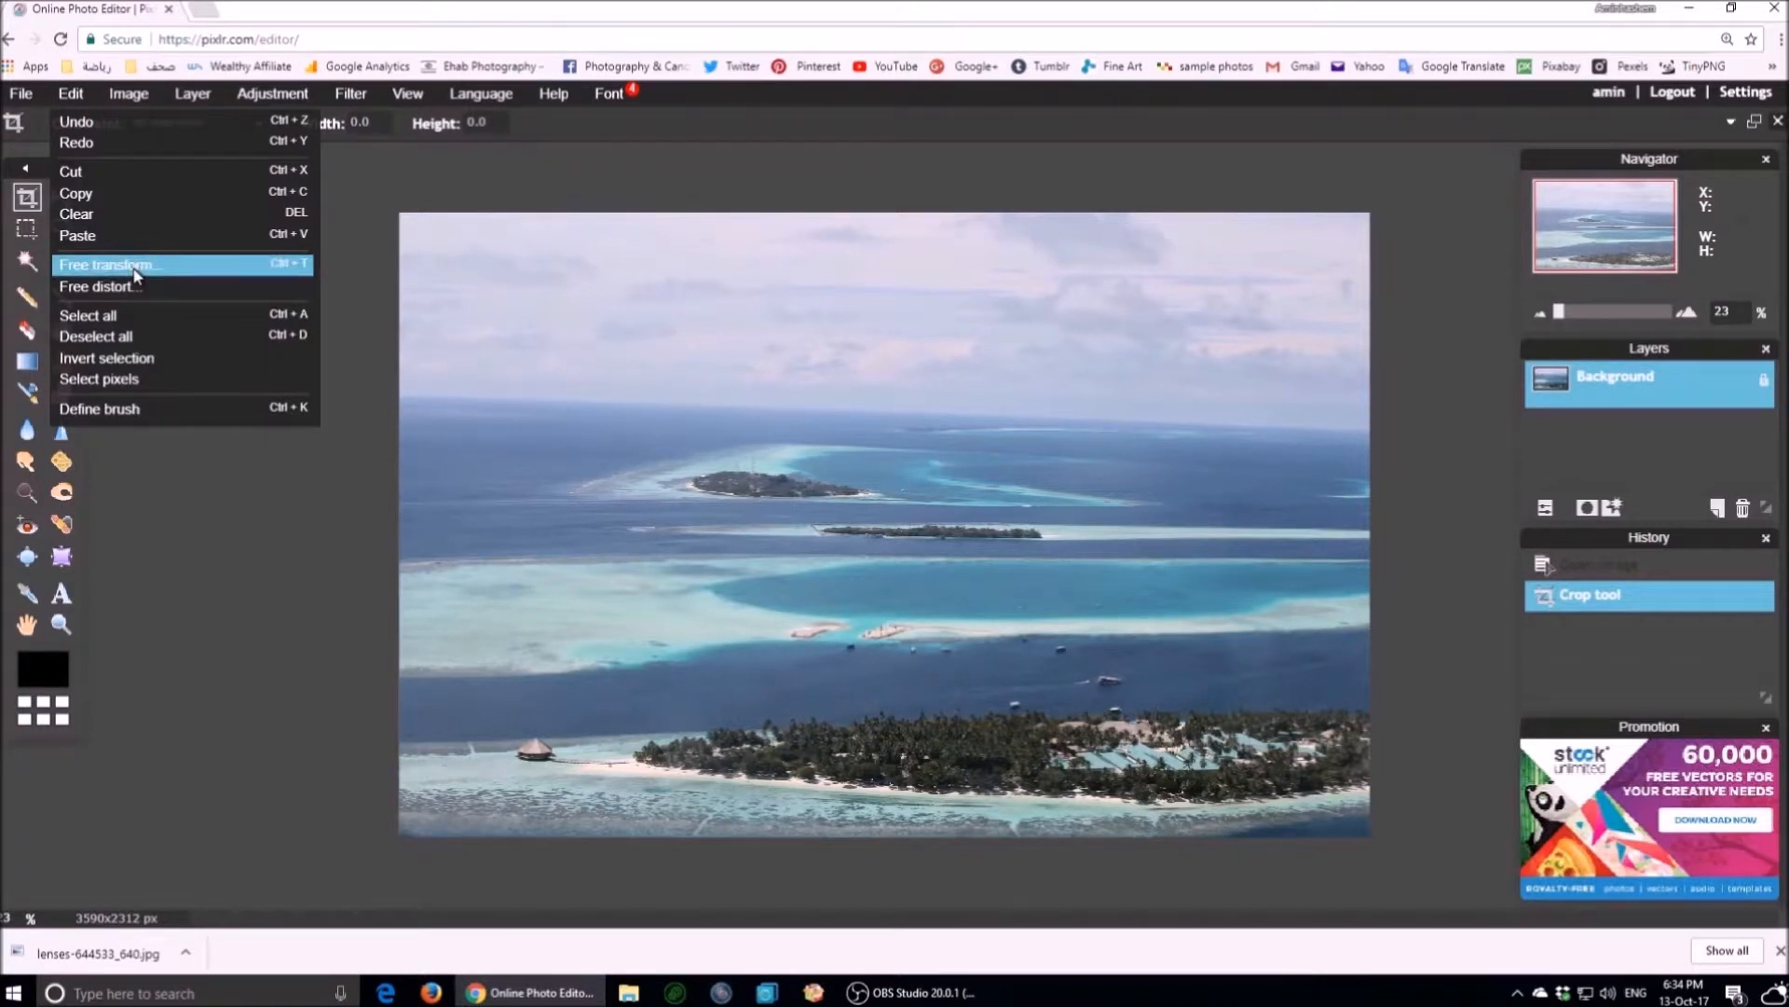
{"action": "left_click", "coordinate": [110, 265]}
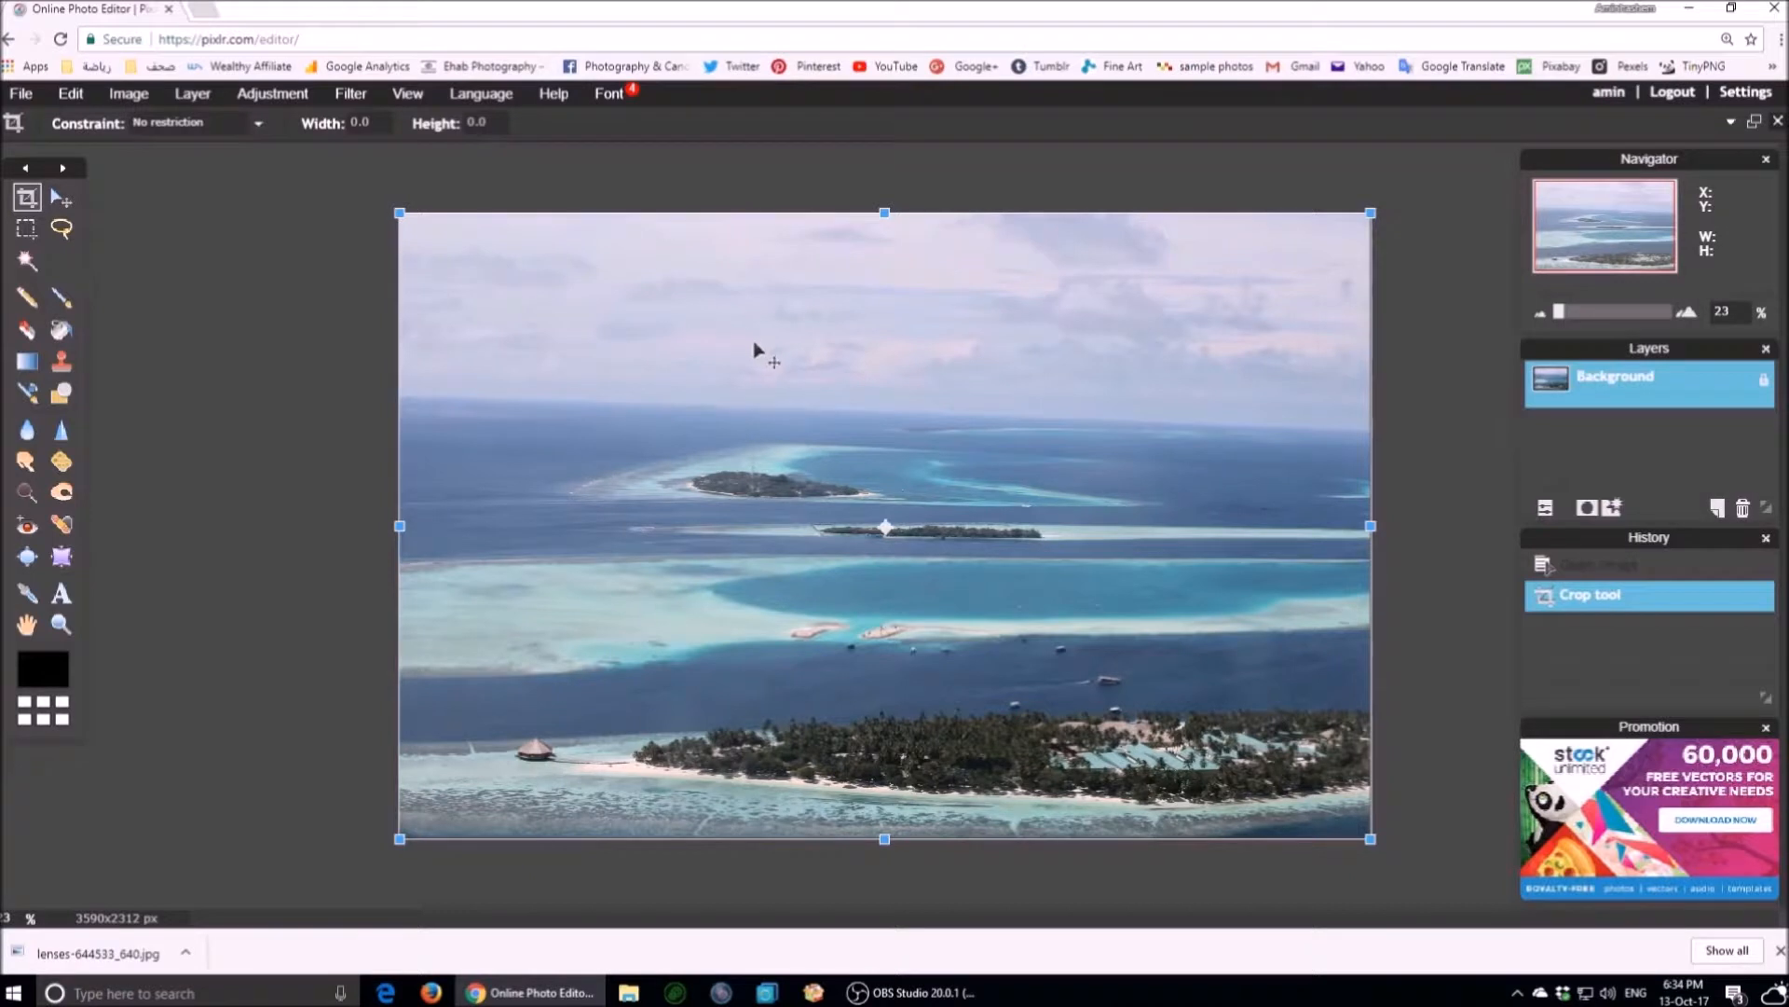
{"action": "mouse_move", "coordinate": [1409, 874]}
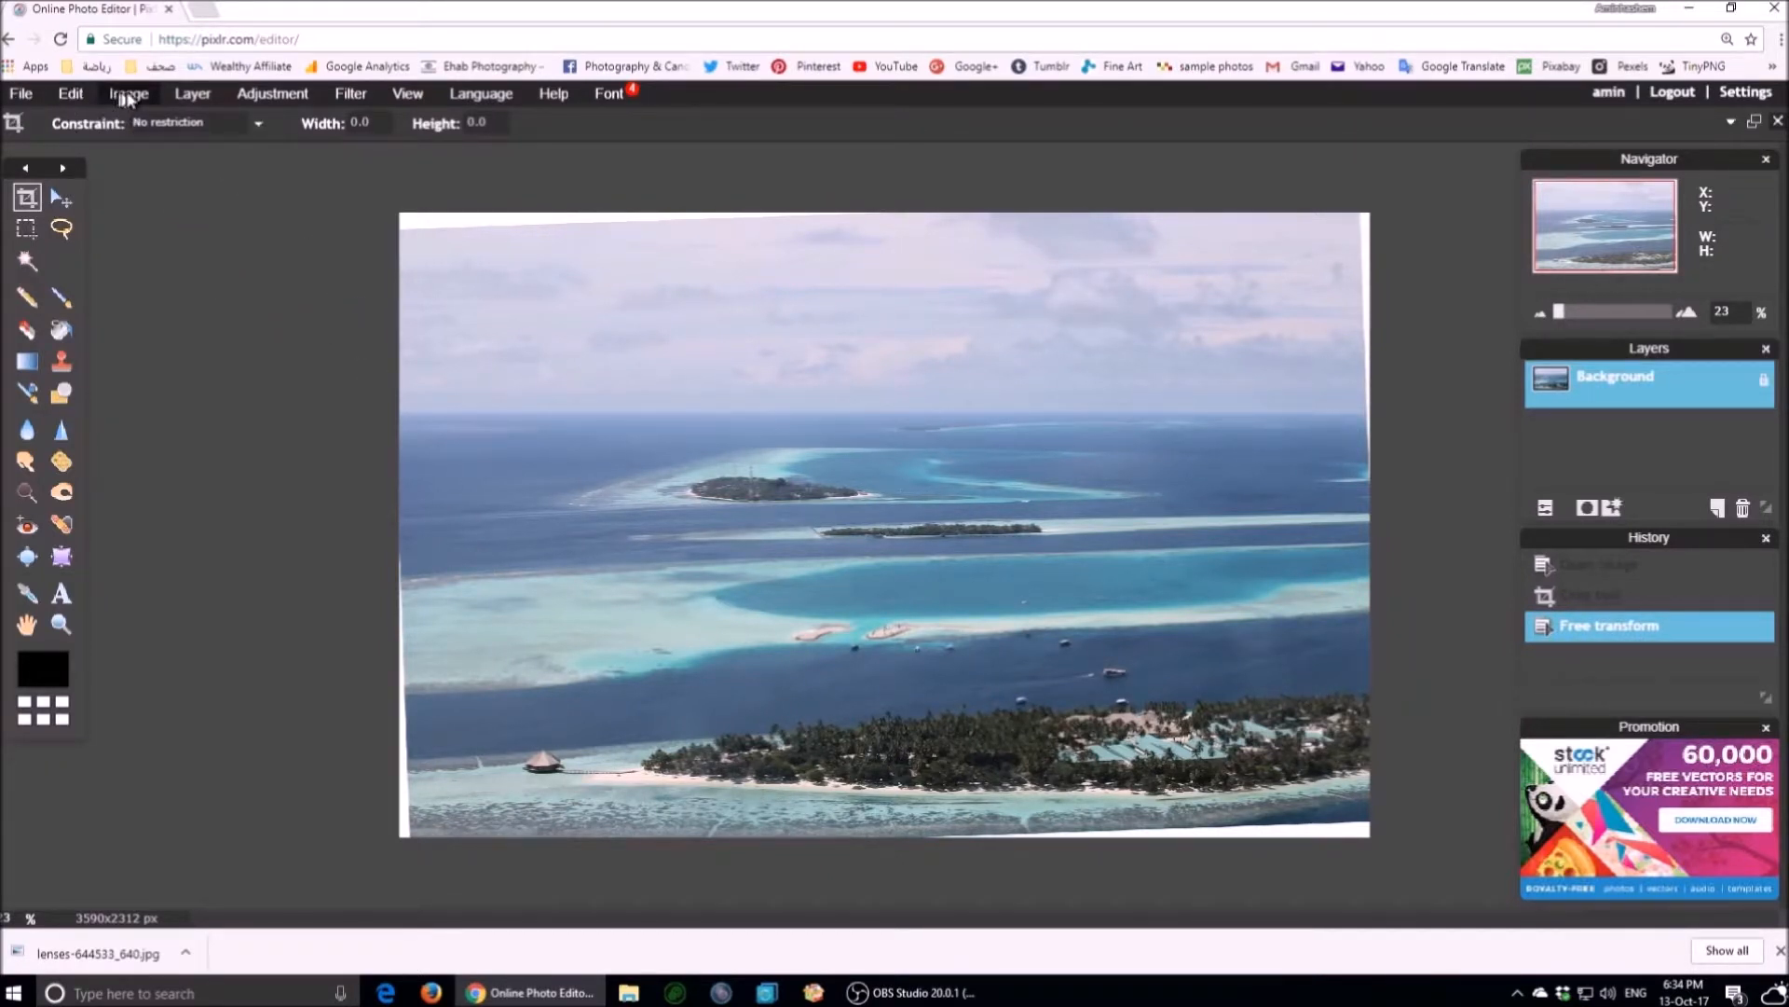
Crop the rotated photo to 3483x2166 px, just inside the white wedges.
{"action": "left_click", "coordinate": [127, 93]}
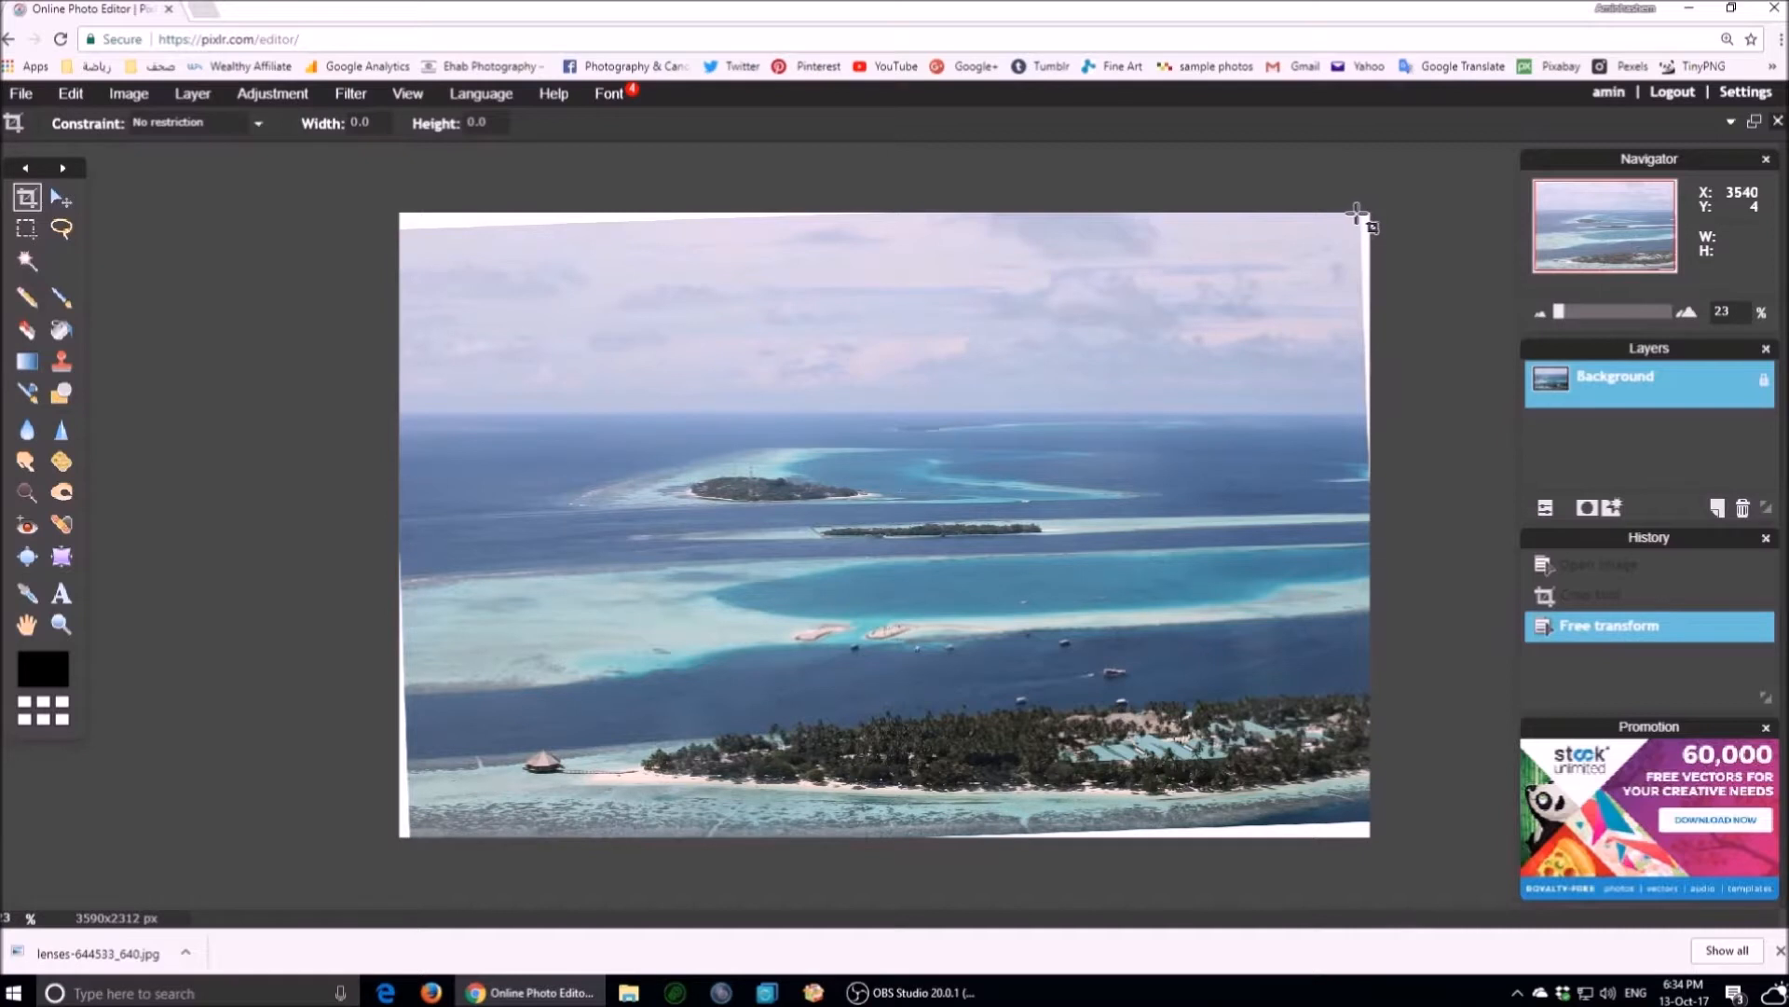
{"action": "left_click_drag", "start_coordinate": [1356, 212], "coordinate": [749, 553]}
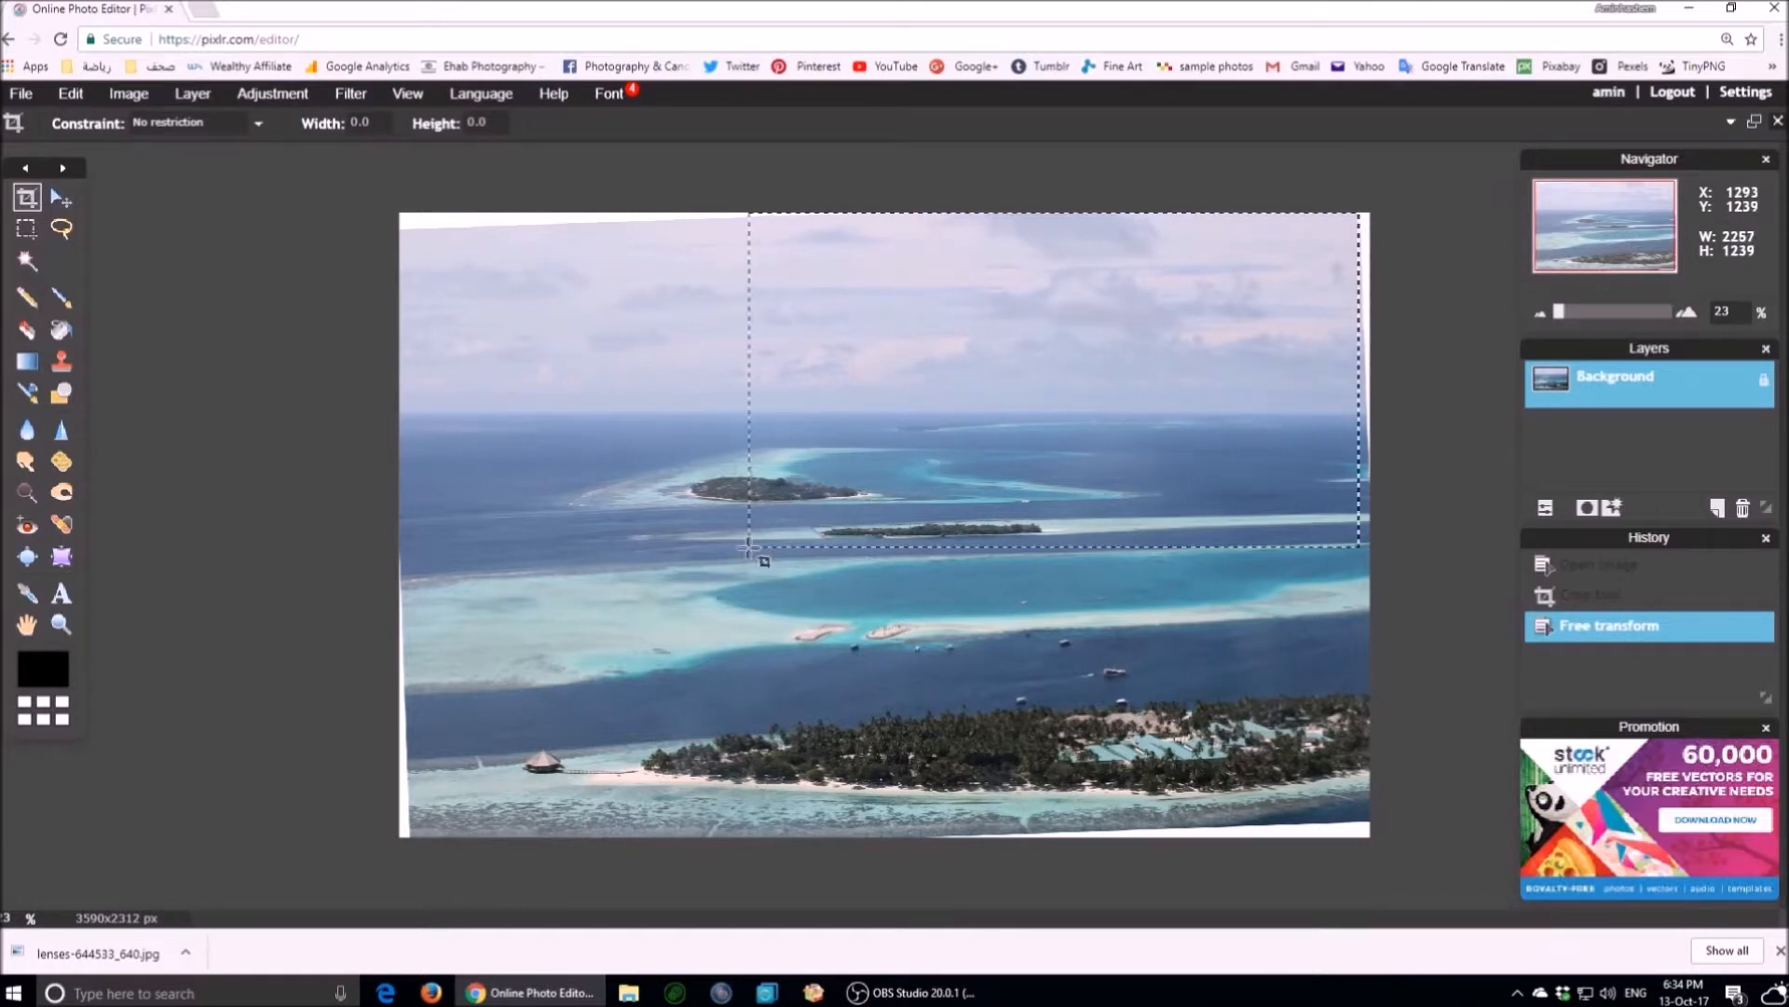
{"action": "left_click_drag", "start_coordinate": [747, 551], "coordinate": [496, 750]}
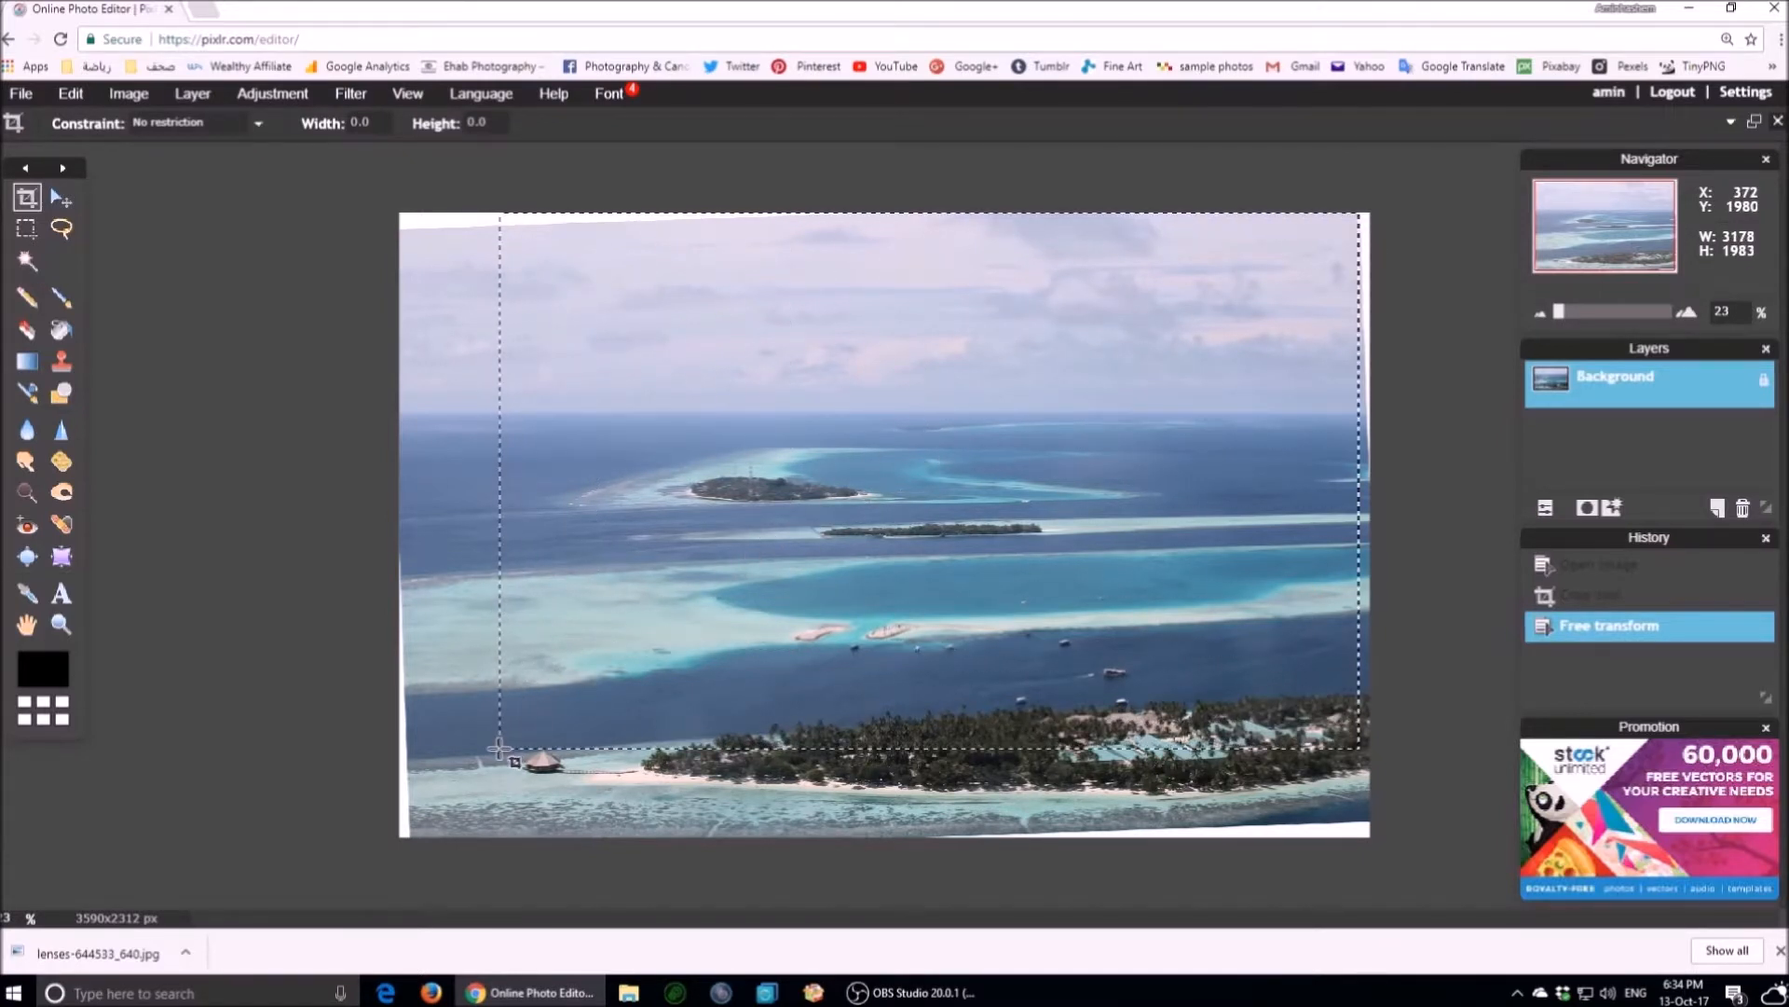
{"action": "left_click_drag", "start_coordinate": [498, 750], "coordinate": [466, 829]}
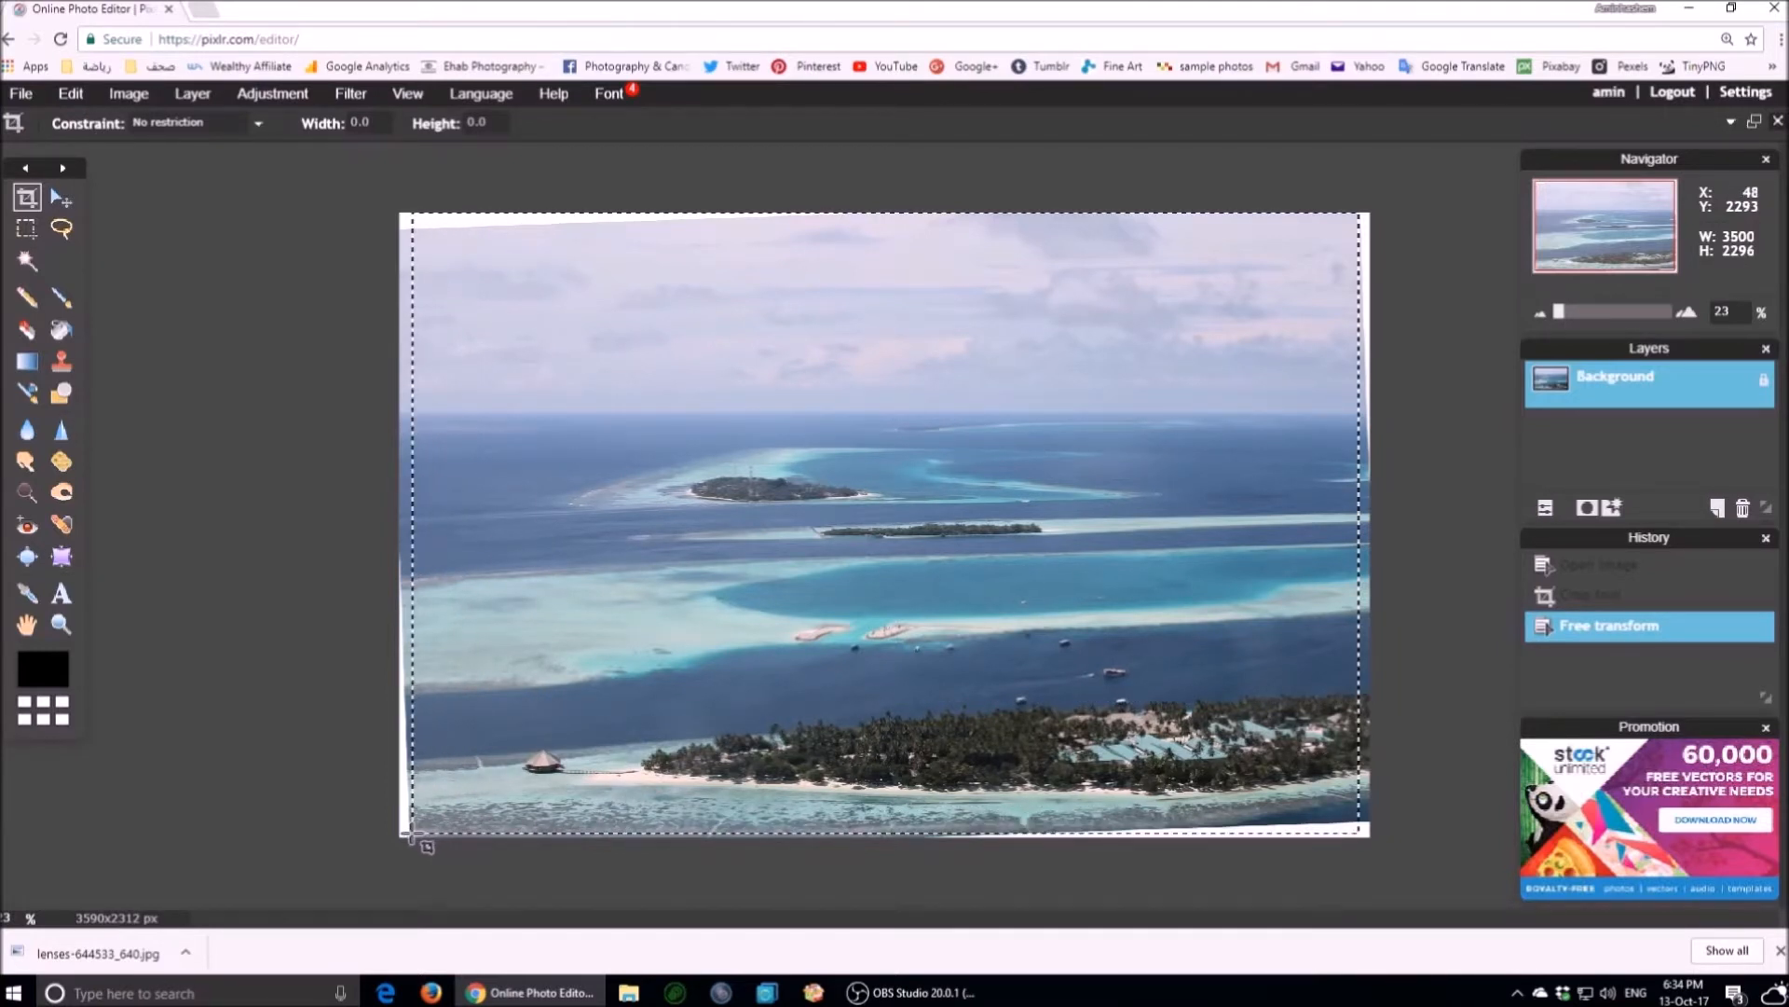
{"action": "left_click_drag", "start_coordinate": [411, 833], "coordinate": [420, 819]}
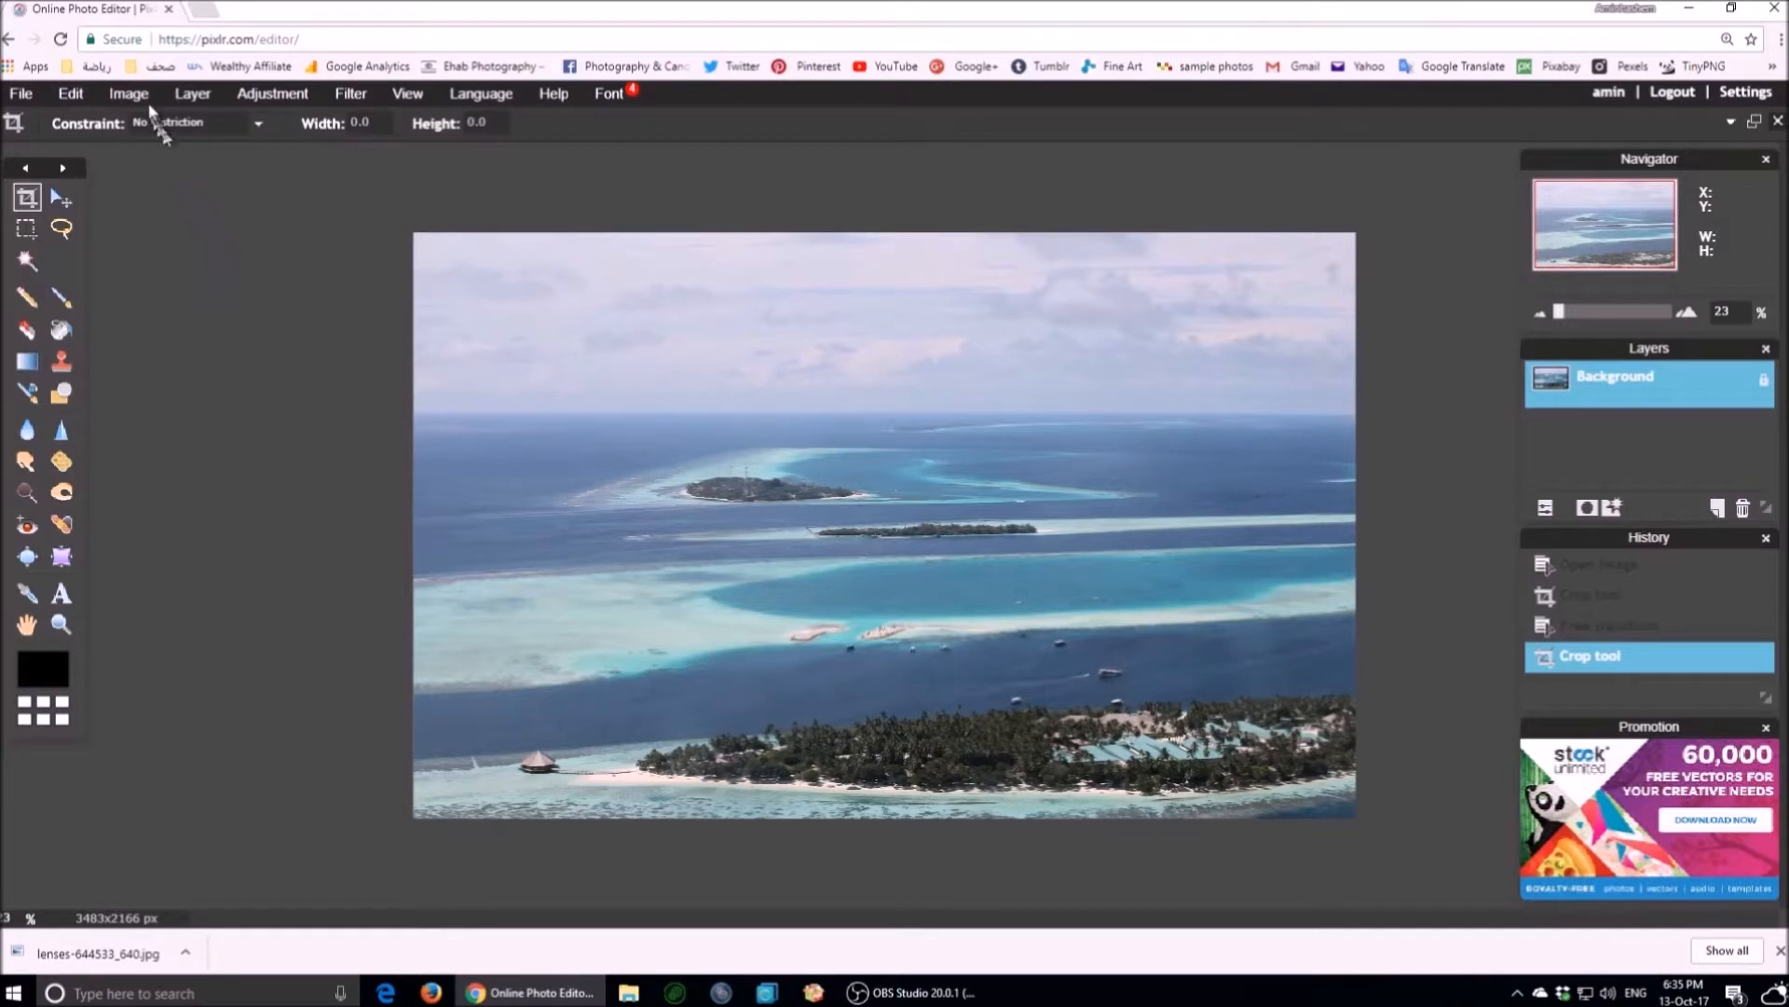
Resize the image to 1500 px wide (933 px high) with proportions constrained.
{"action": "left_click", "coordinate": [128, 94]}
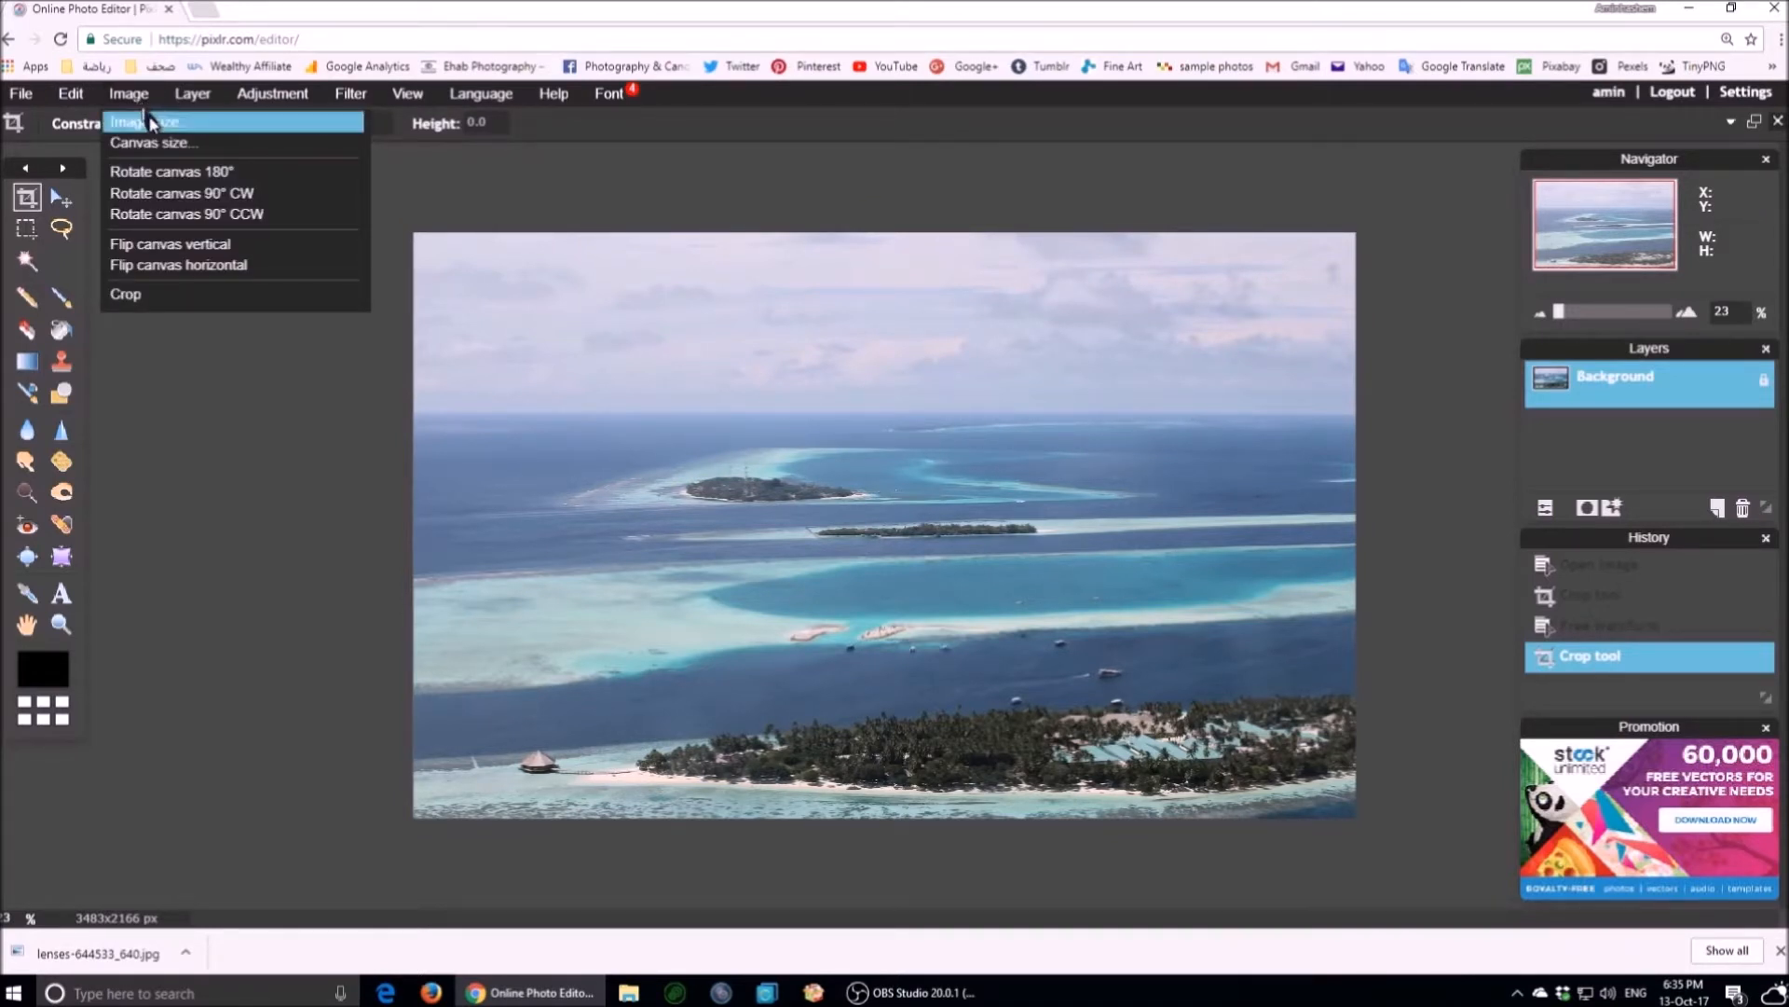
{"action": "mouse_move", "coordinate": [151, 122]}
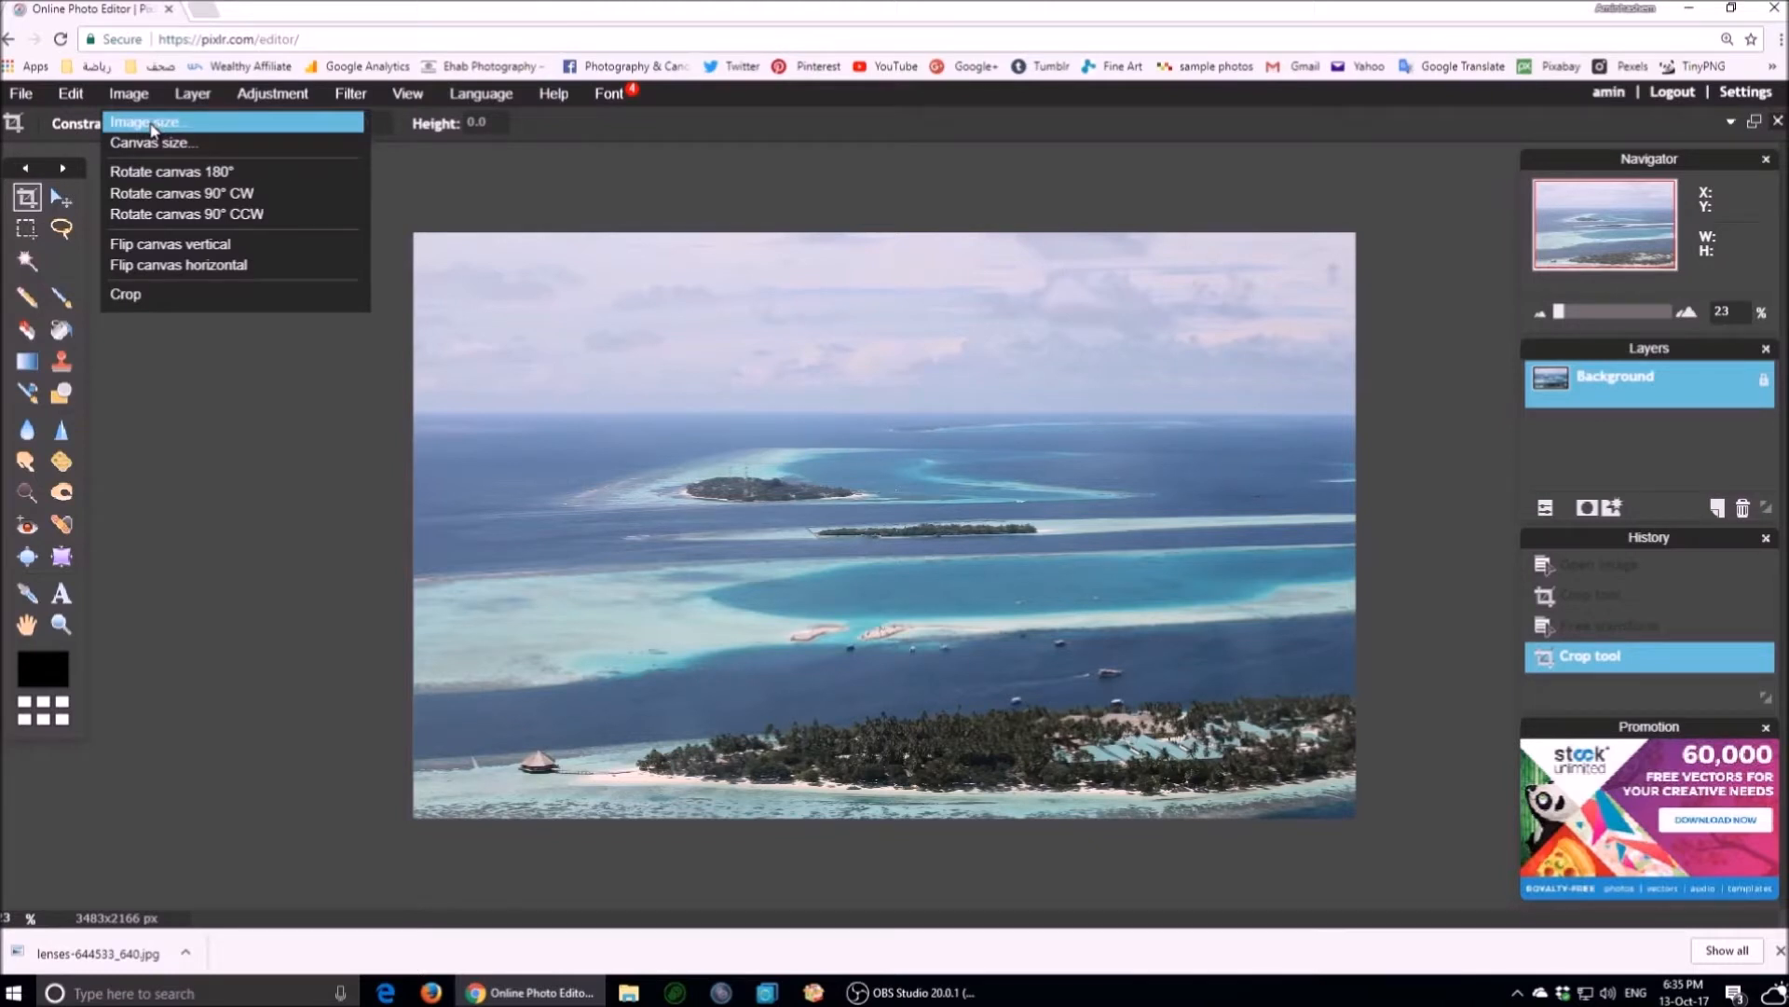
{"action": "left_click", "coordinate": [146, 122]}
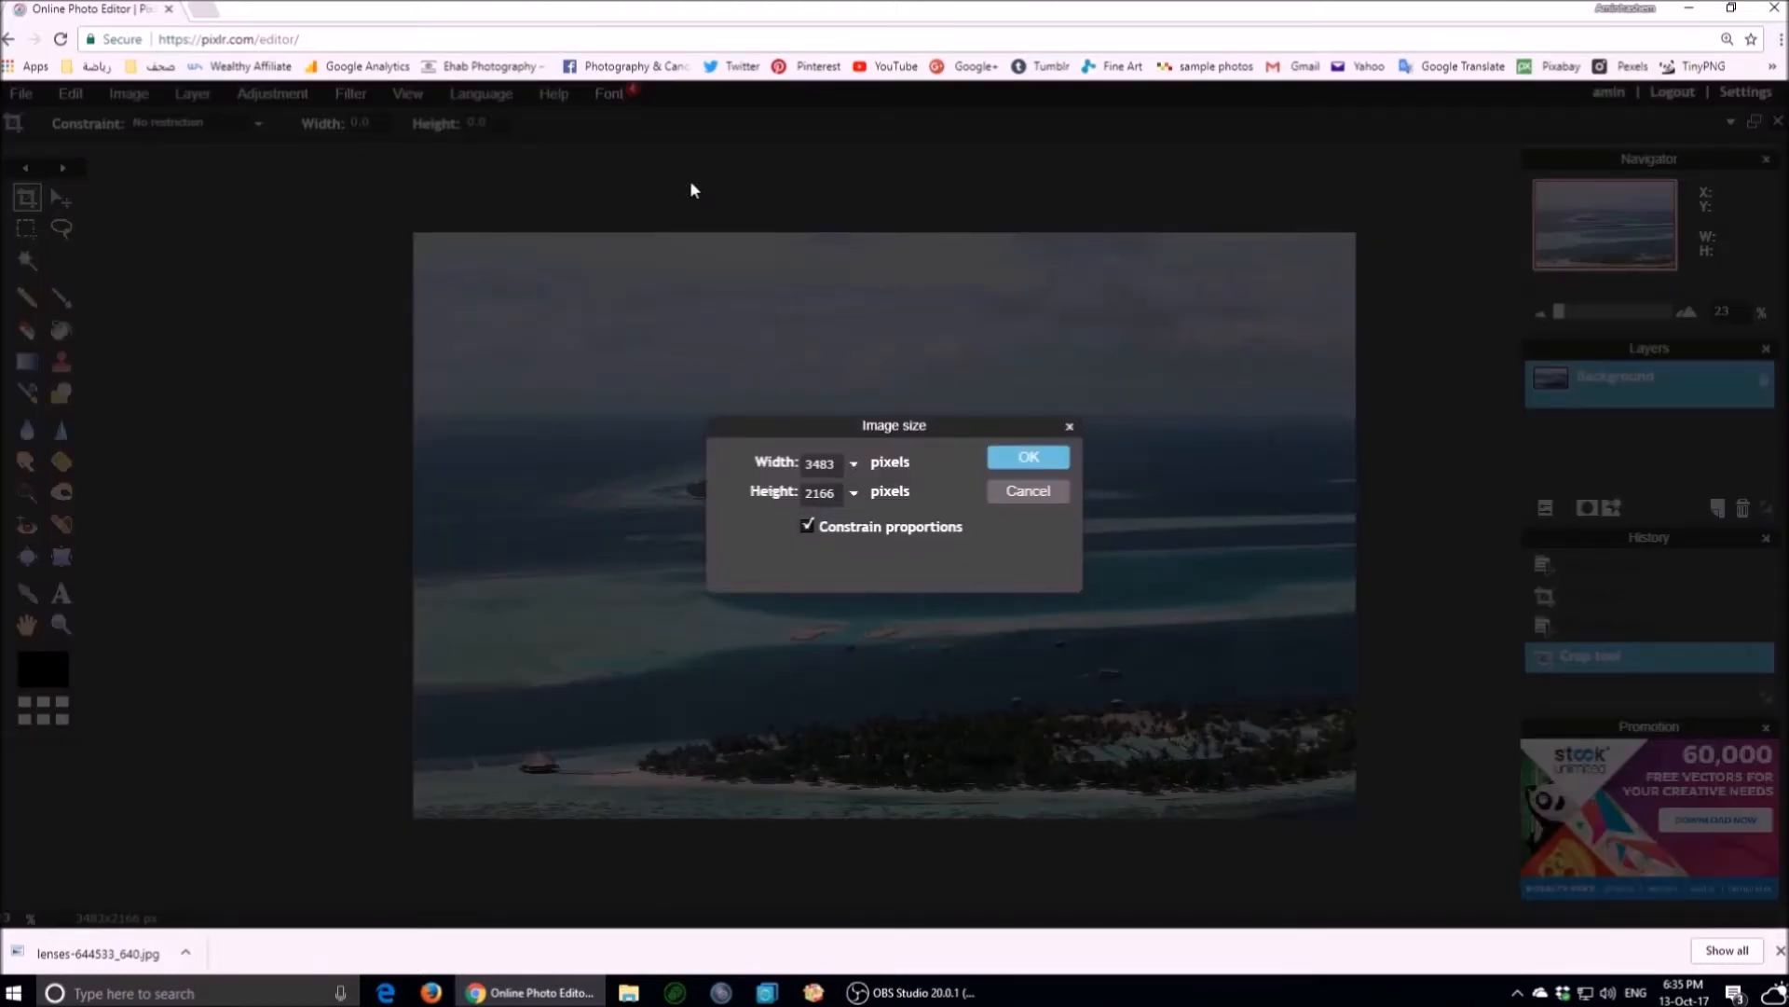
{"action": "mouse_move", "coordinate": [742, 485]}
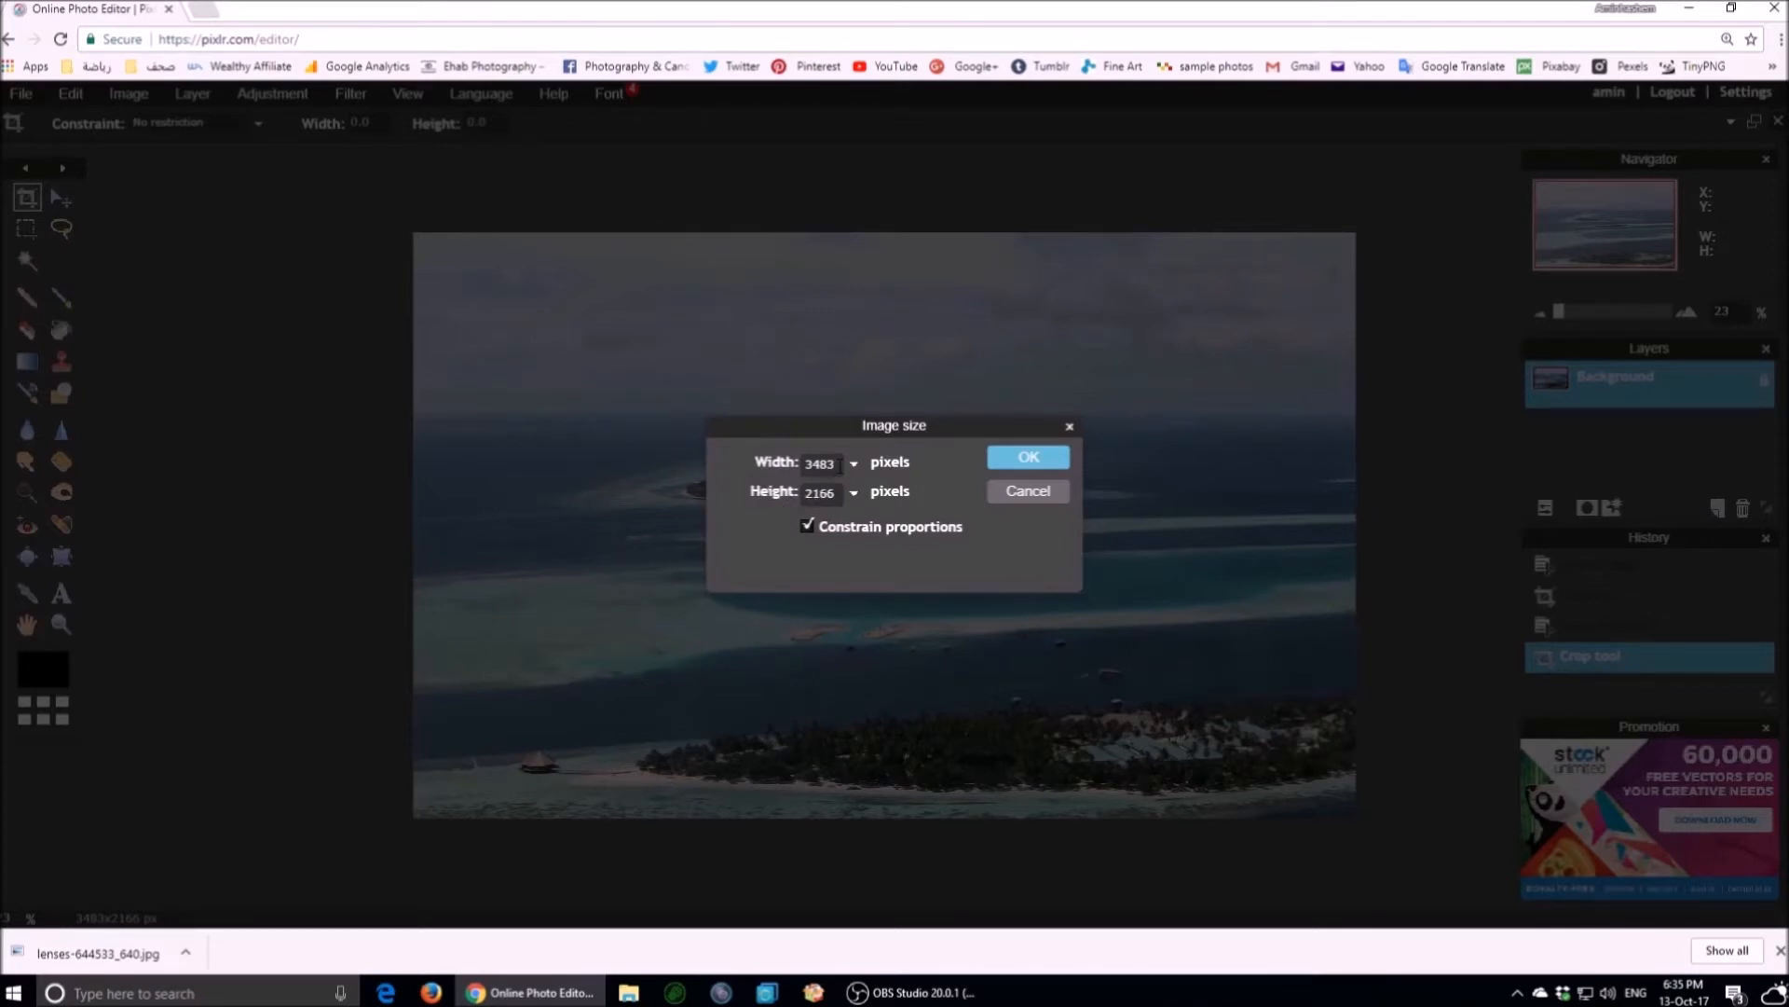
{"action": "left_click", "coordinate": [817, 462]}
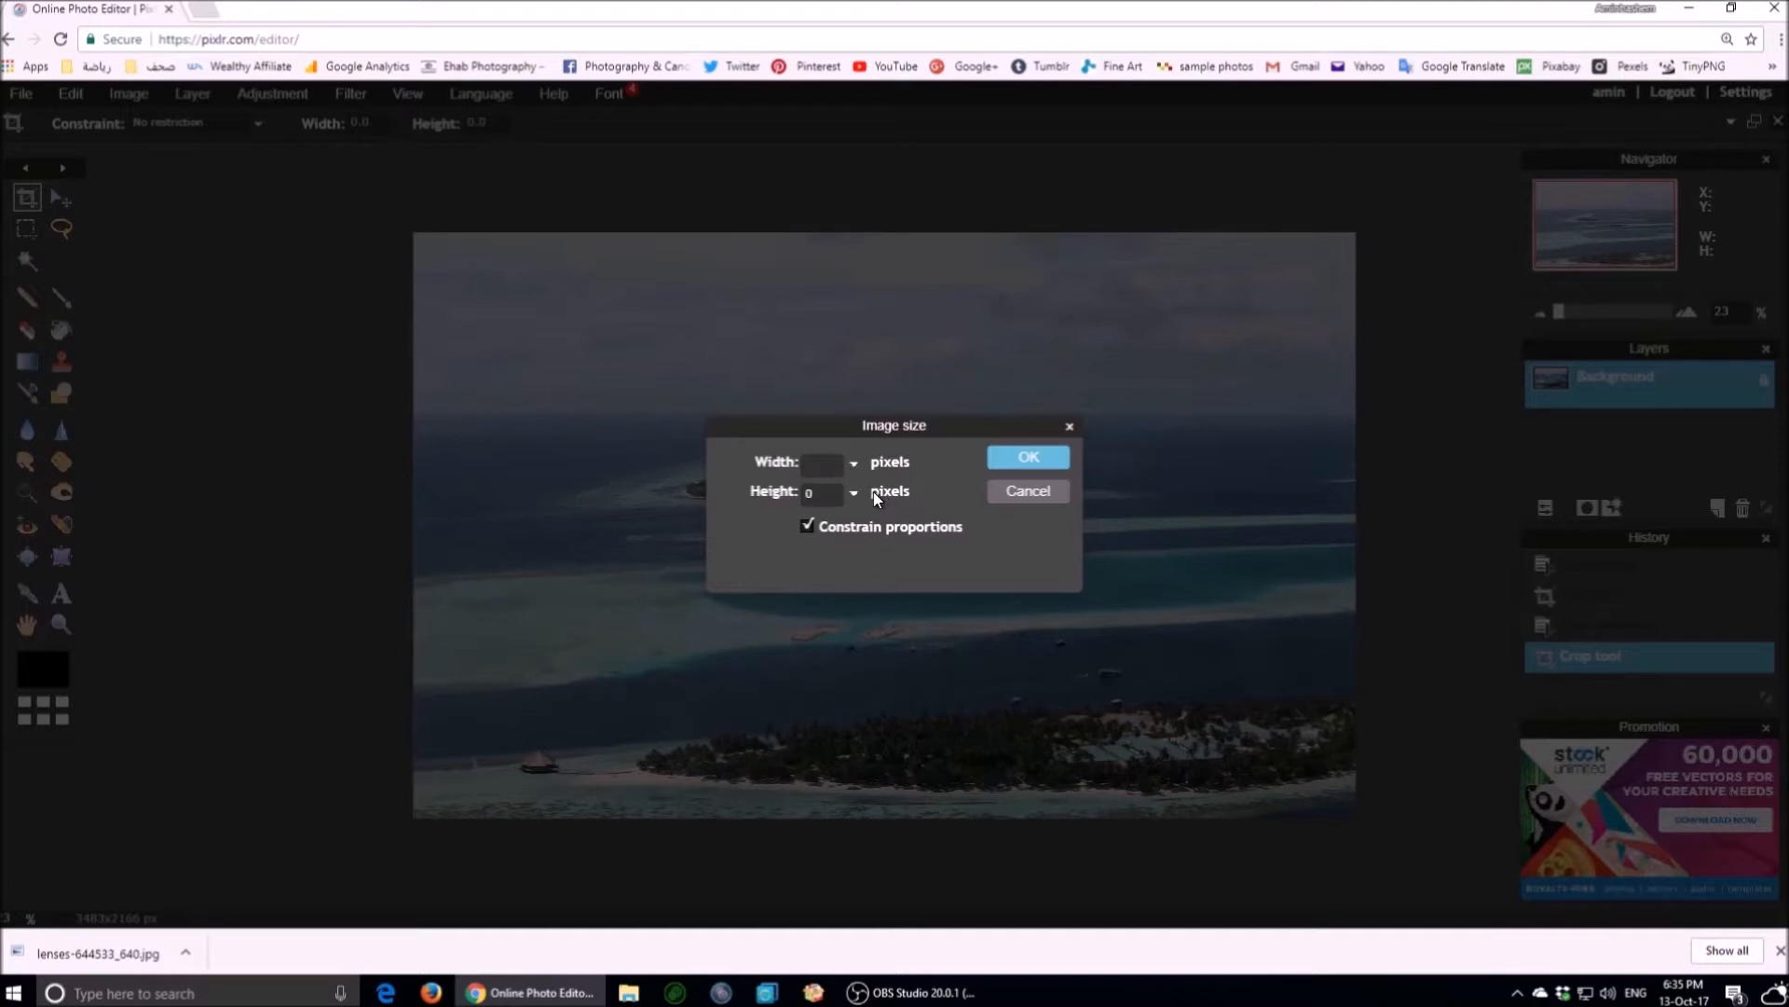
{"action": "left_click", "coordinate": [819, 462]}
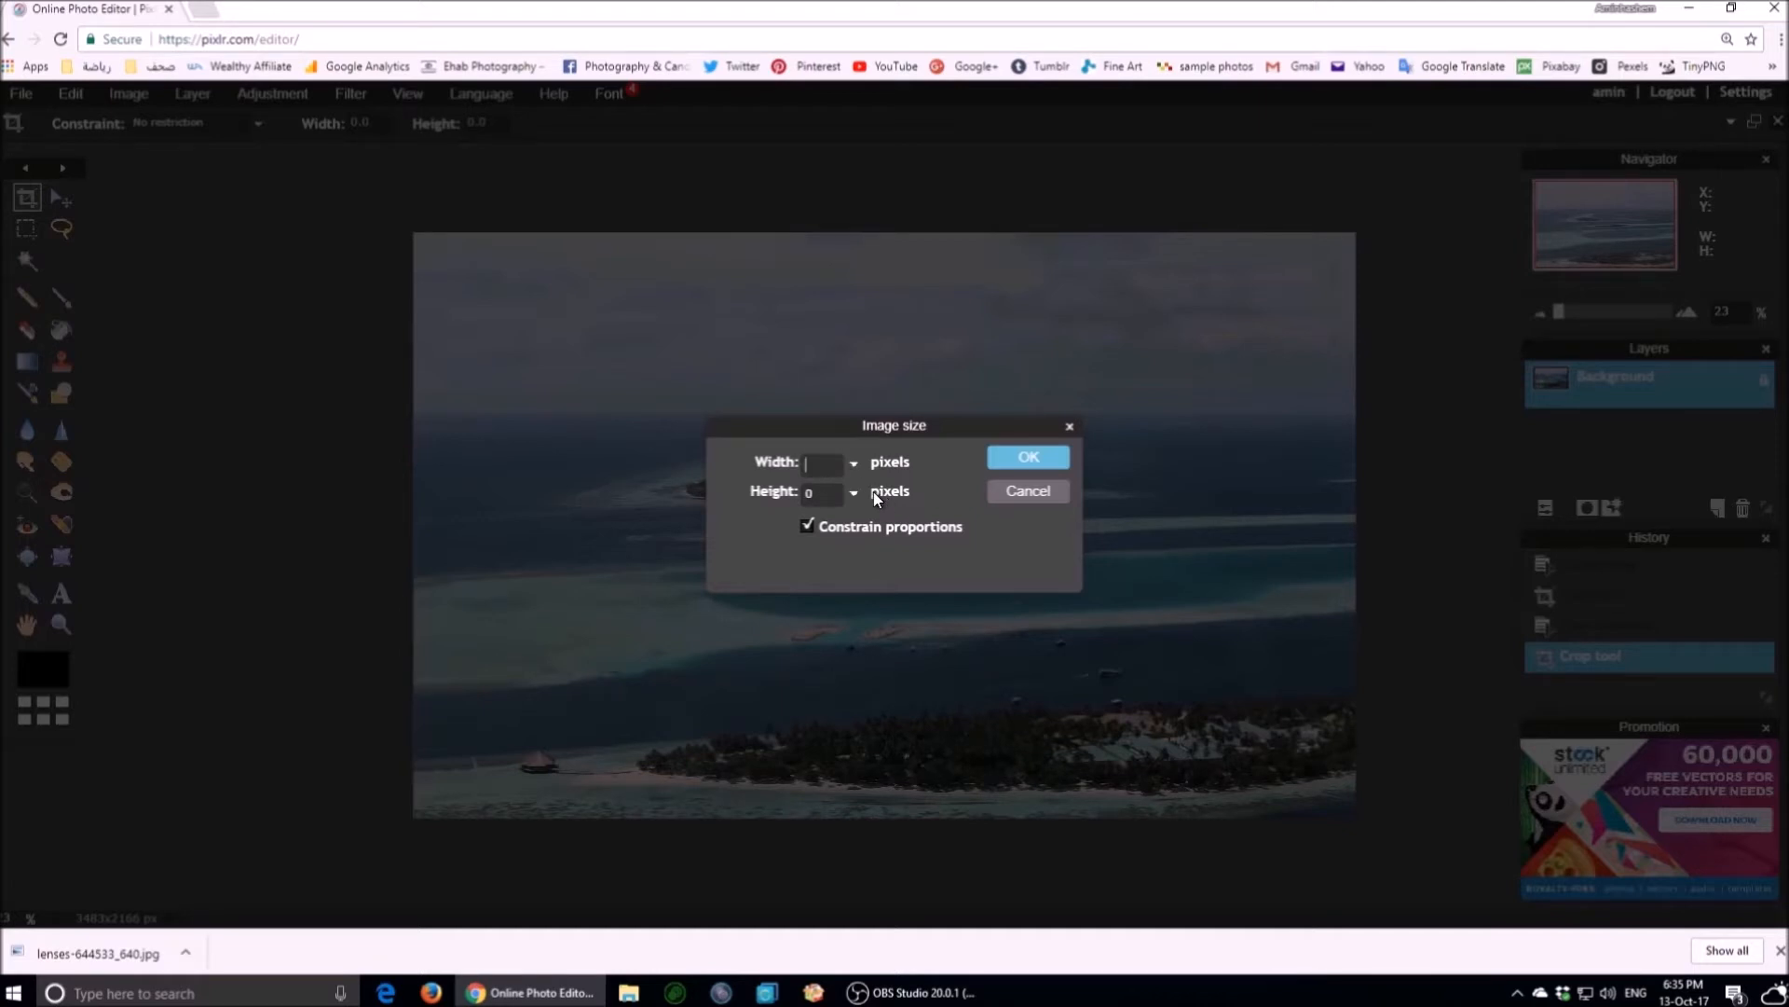
{"action": "type", "text": "1500"}
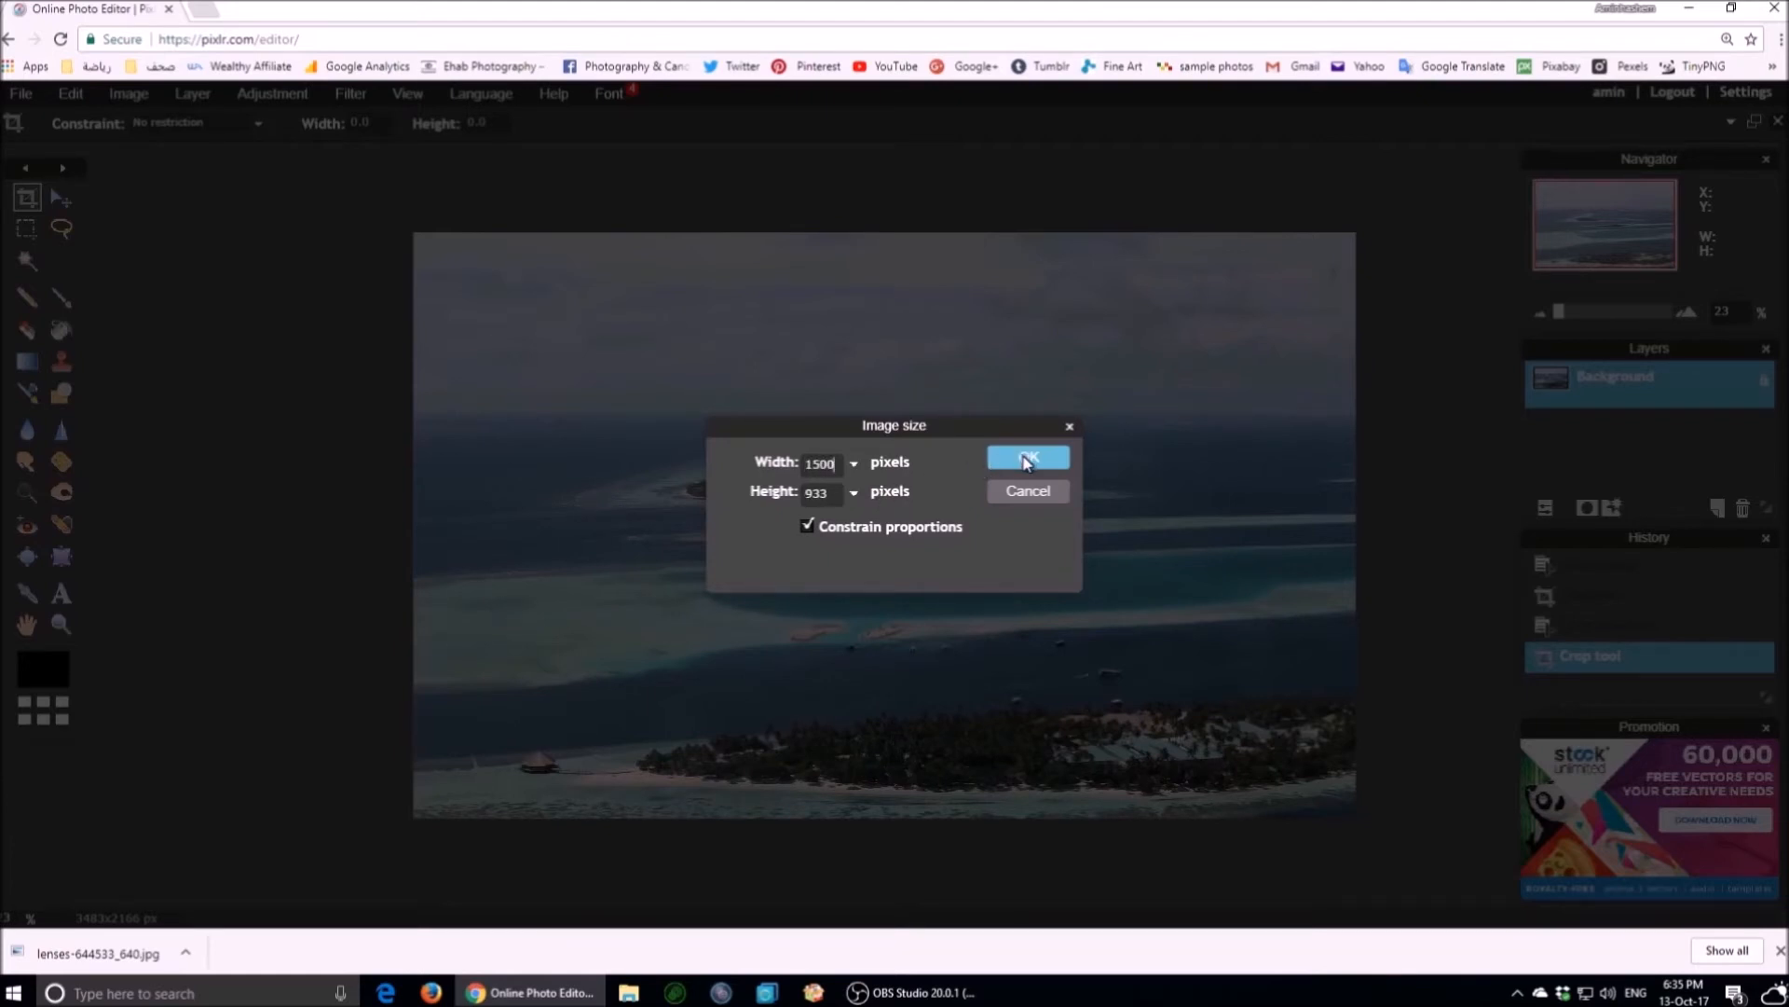
{"action": "left_click", "coordinate": [1026, 461]}
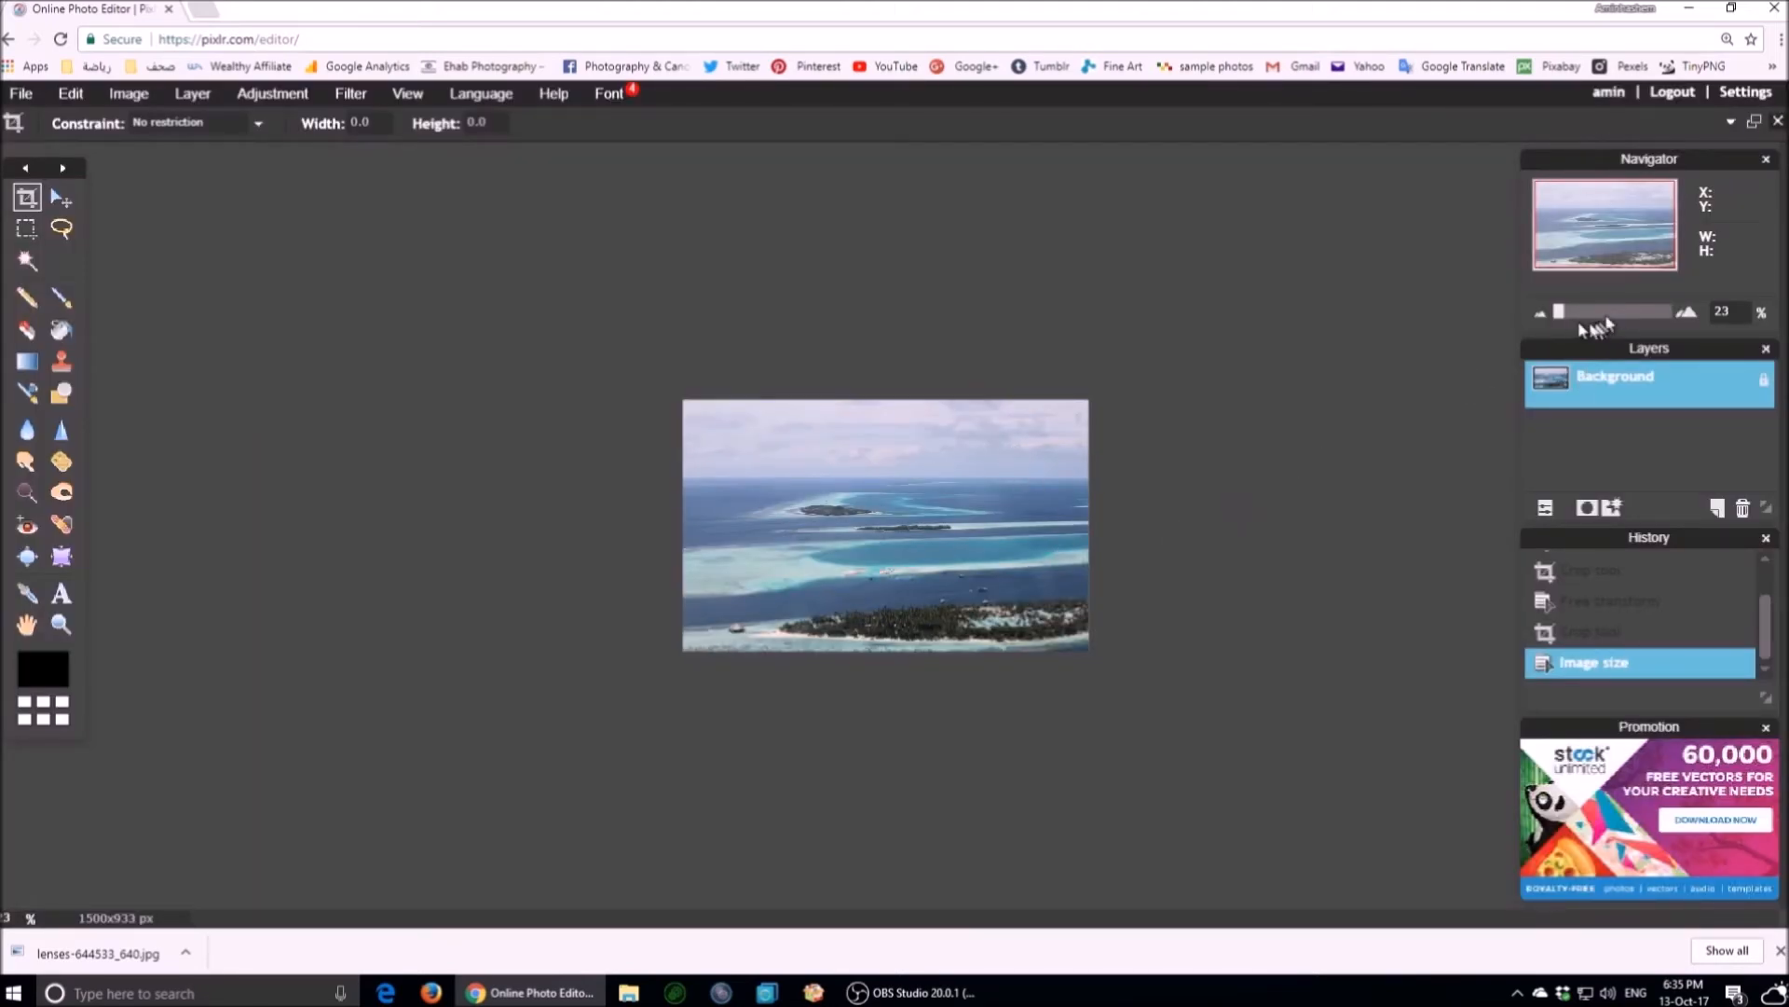
Zoom the Navigator to about 62% so the resized photo fills the workspace.
{"action": "left_click_drag", "start_coordinate": [1559, 310], "coordinate": [1610, 311]}
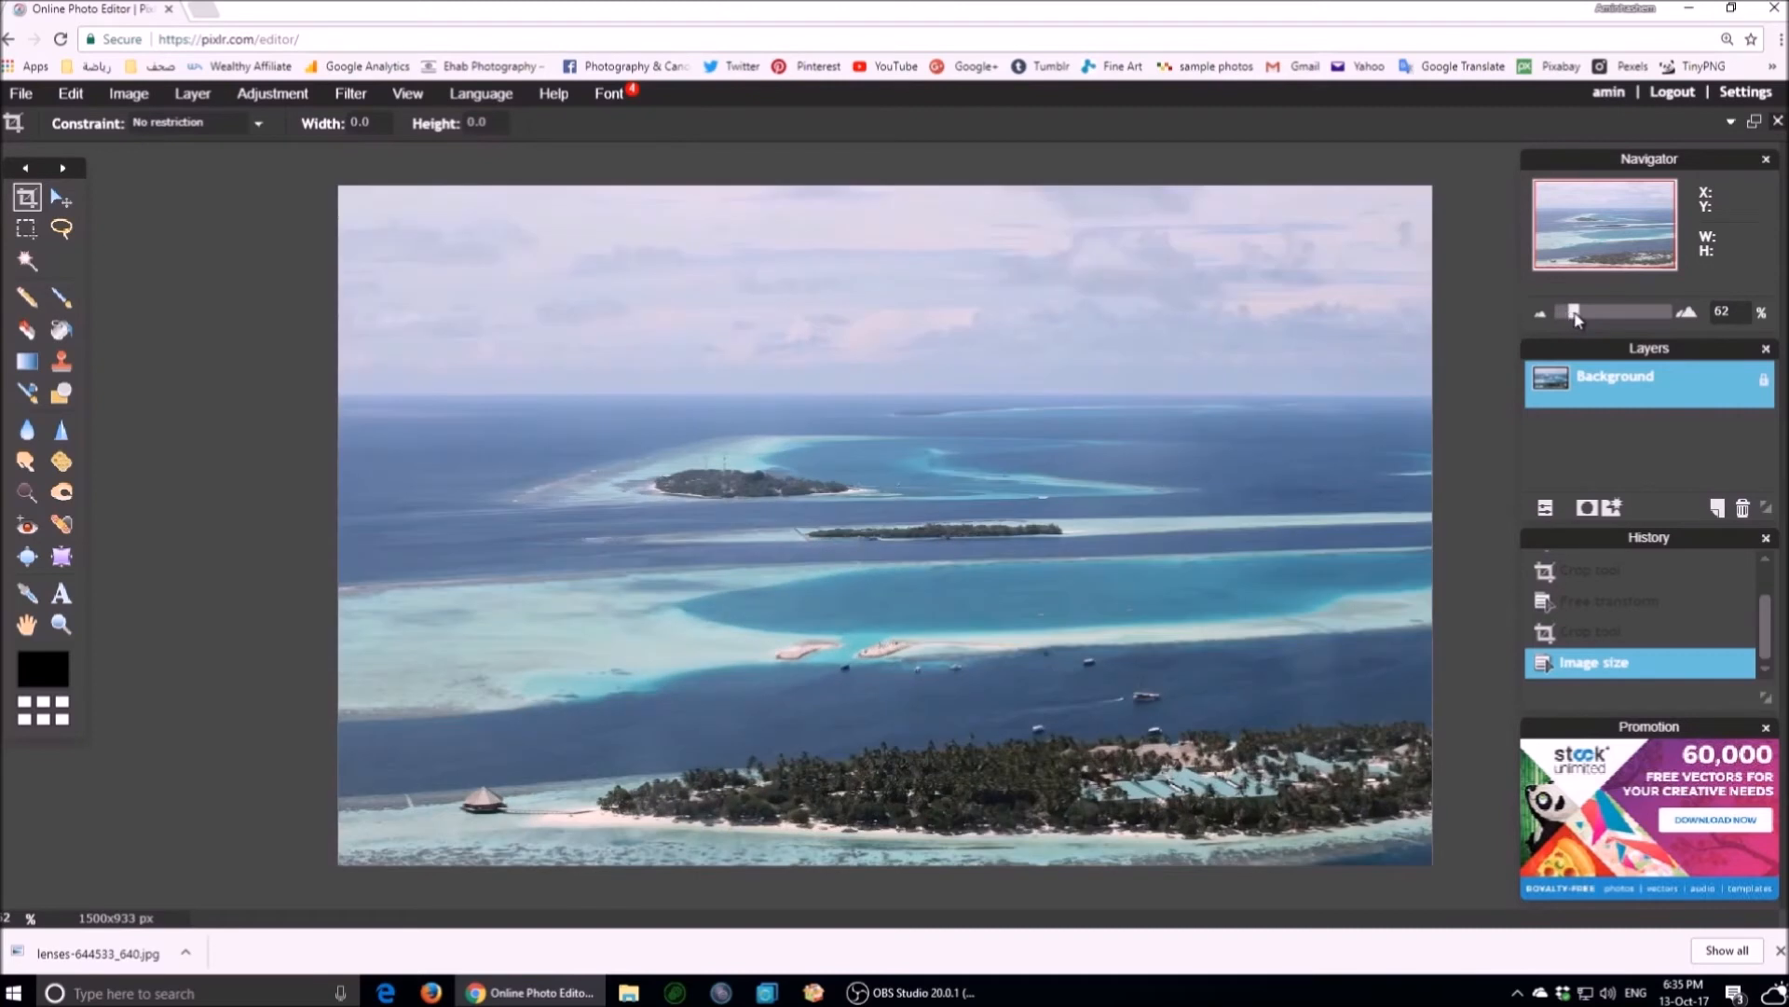